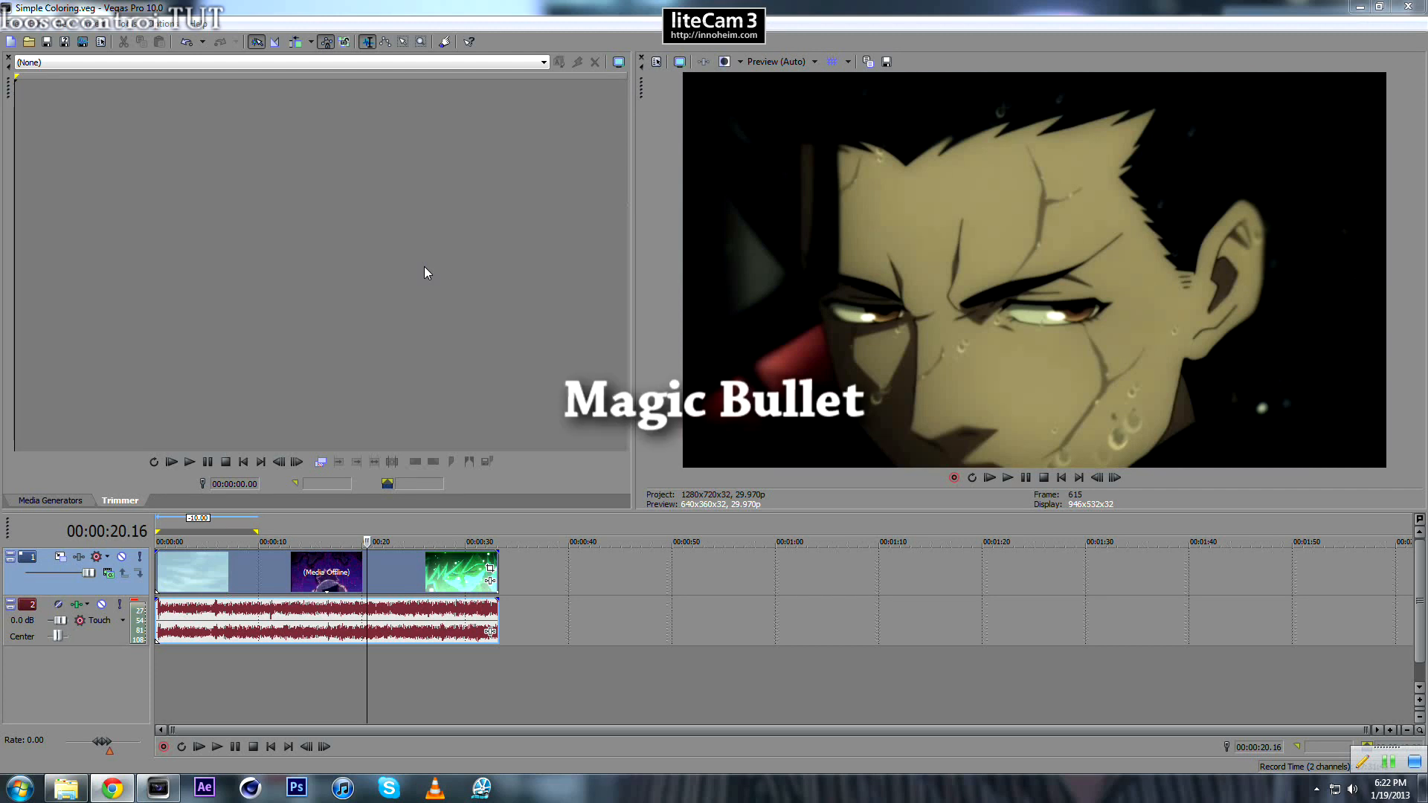
Jump to the opening sky shot and add Sony Color Curves as a Video Output FX.
click(233, 542)
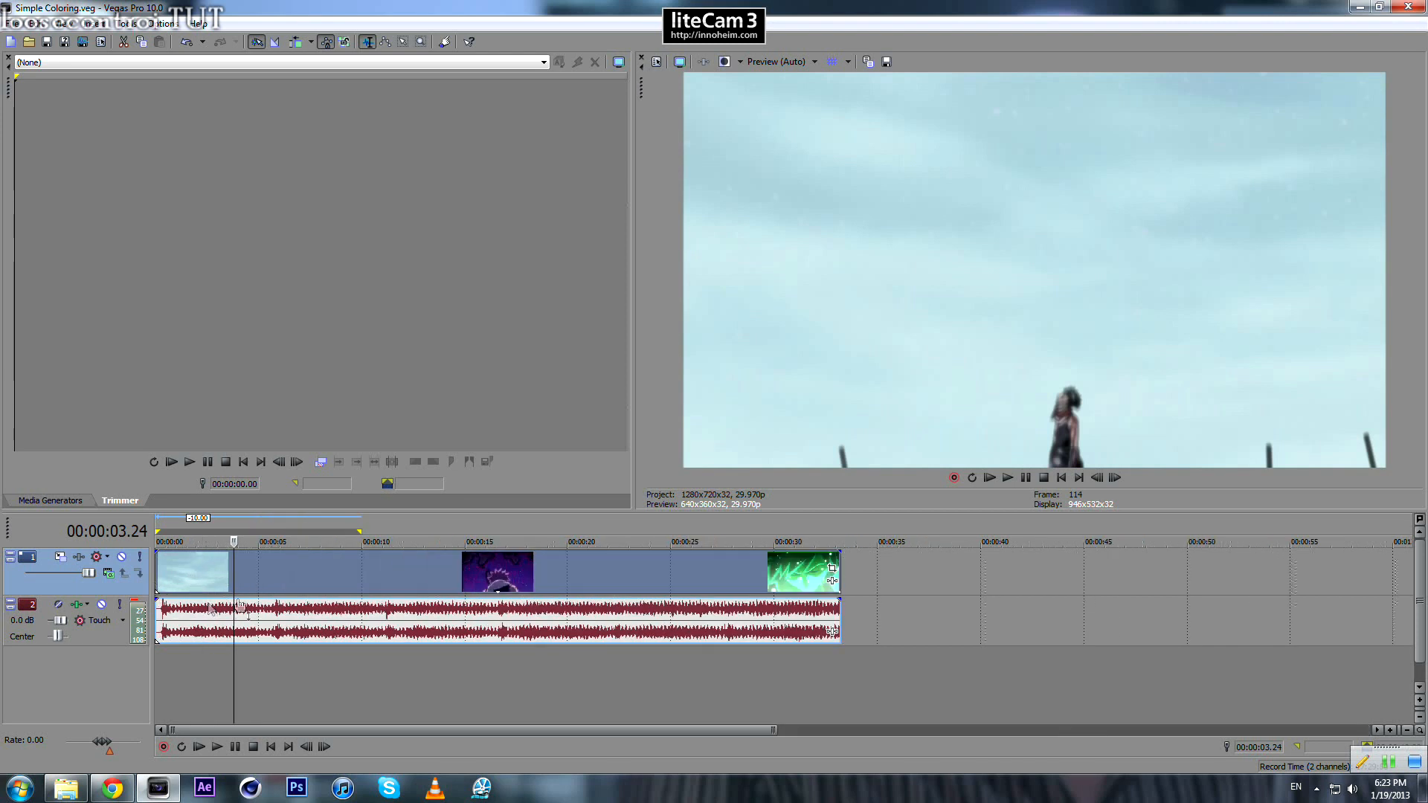
mouse_move(830, 581)
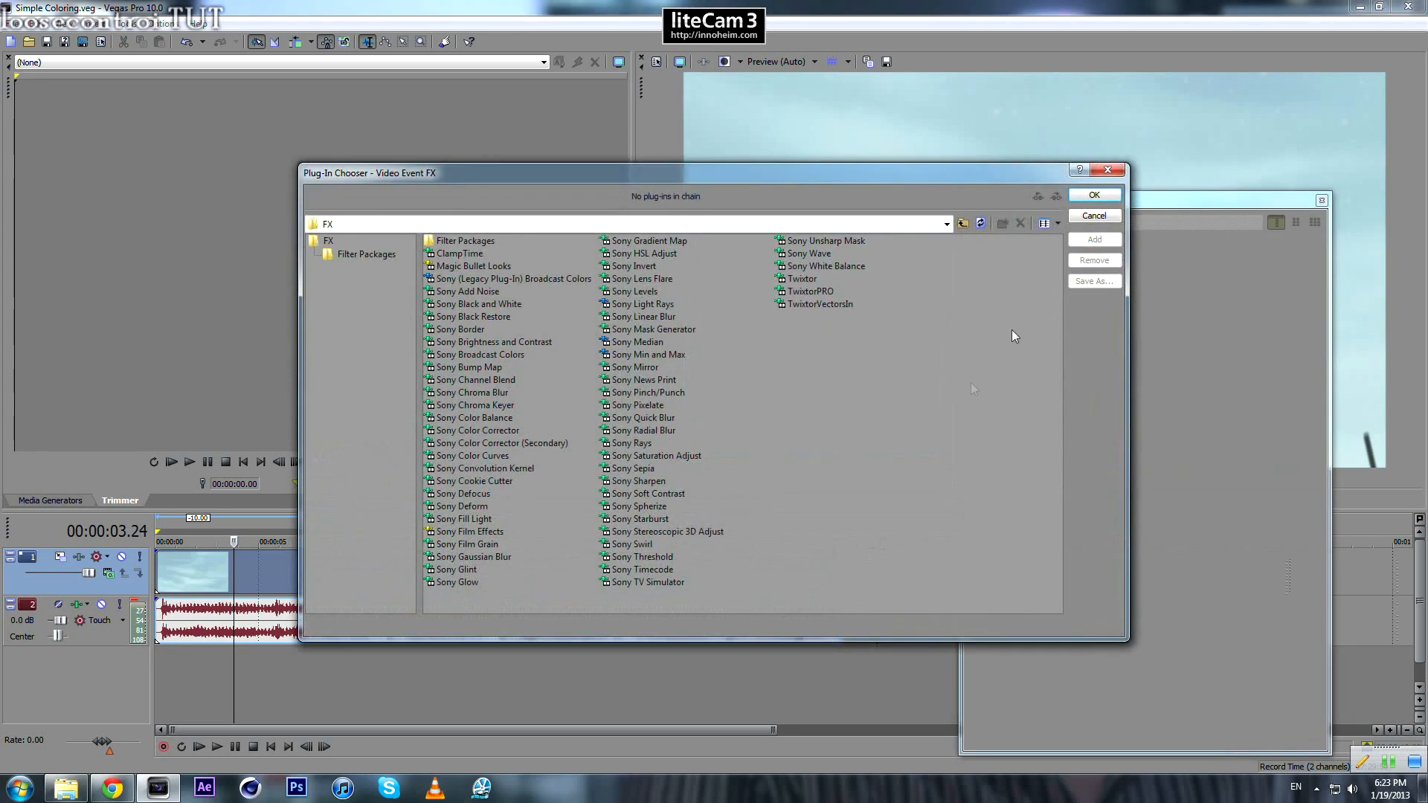
click(1094, 215)
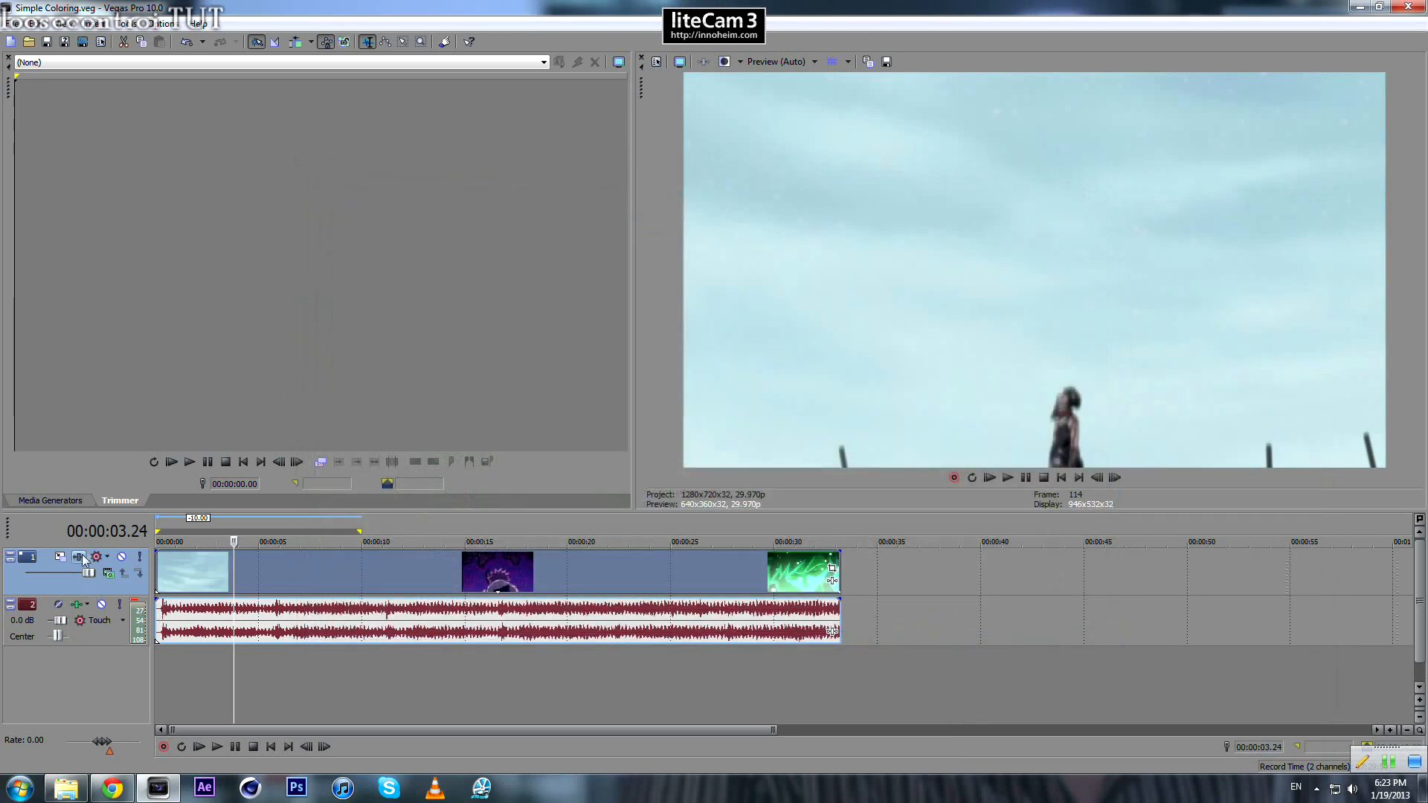
mouse_move(78, 556)
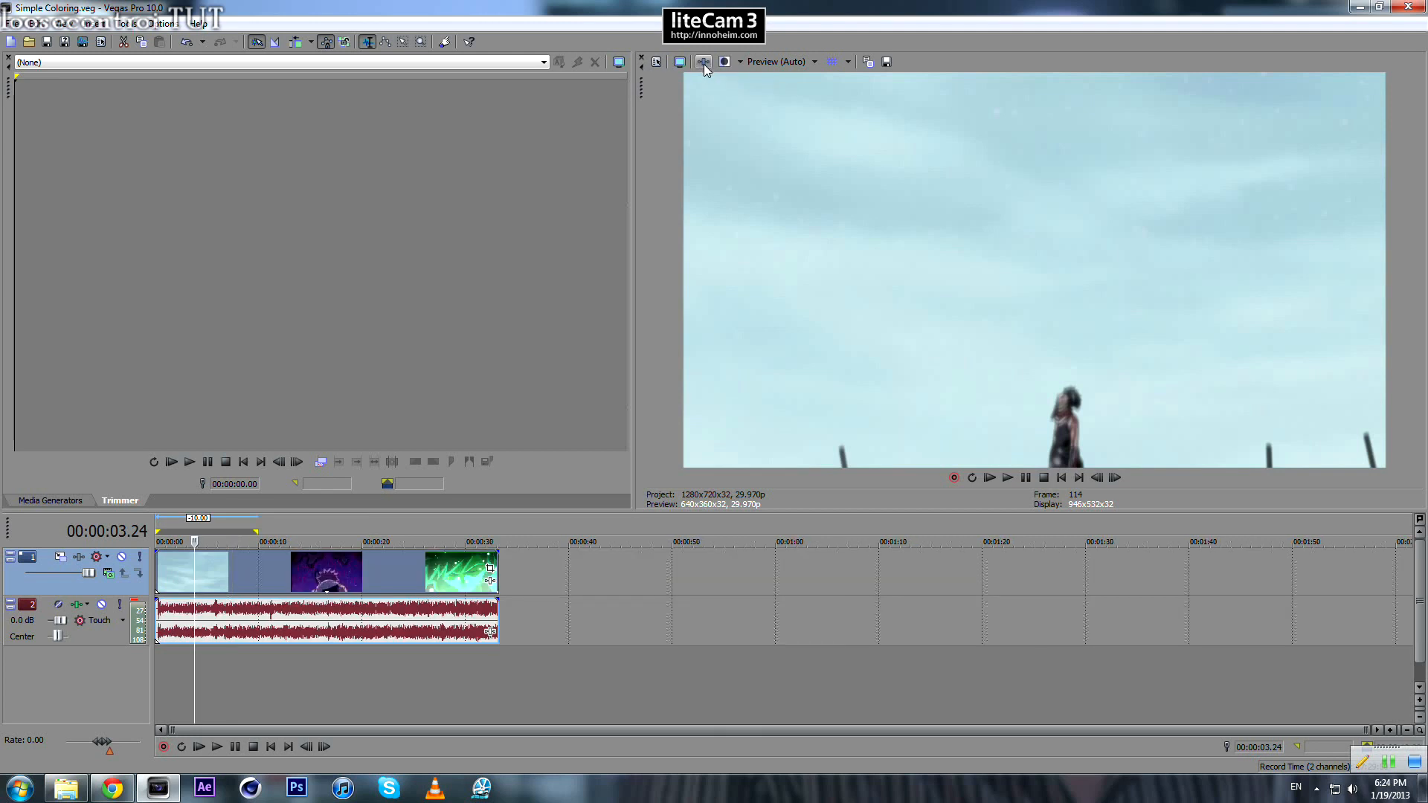
mouse_move(704, 61)
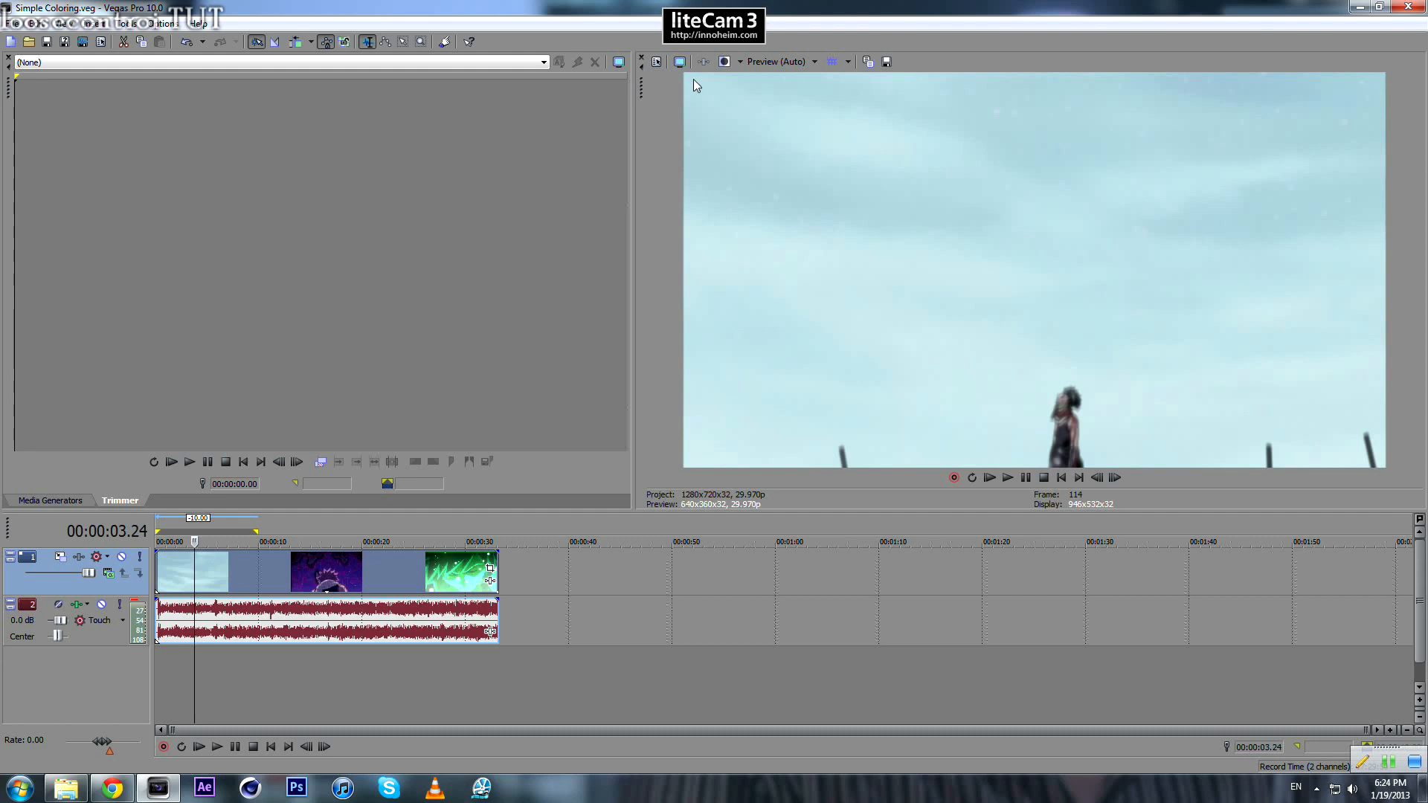
mouse_move(702, 61)
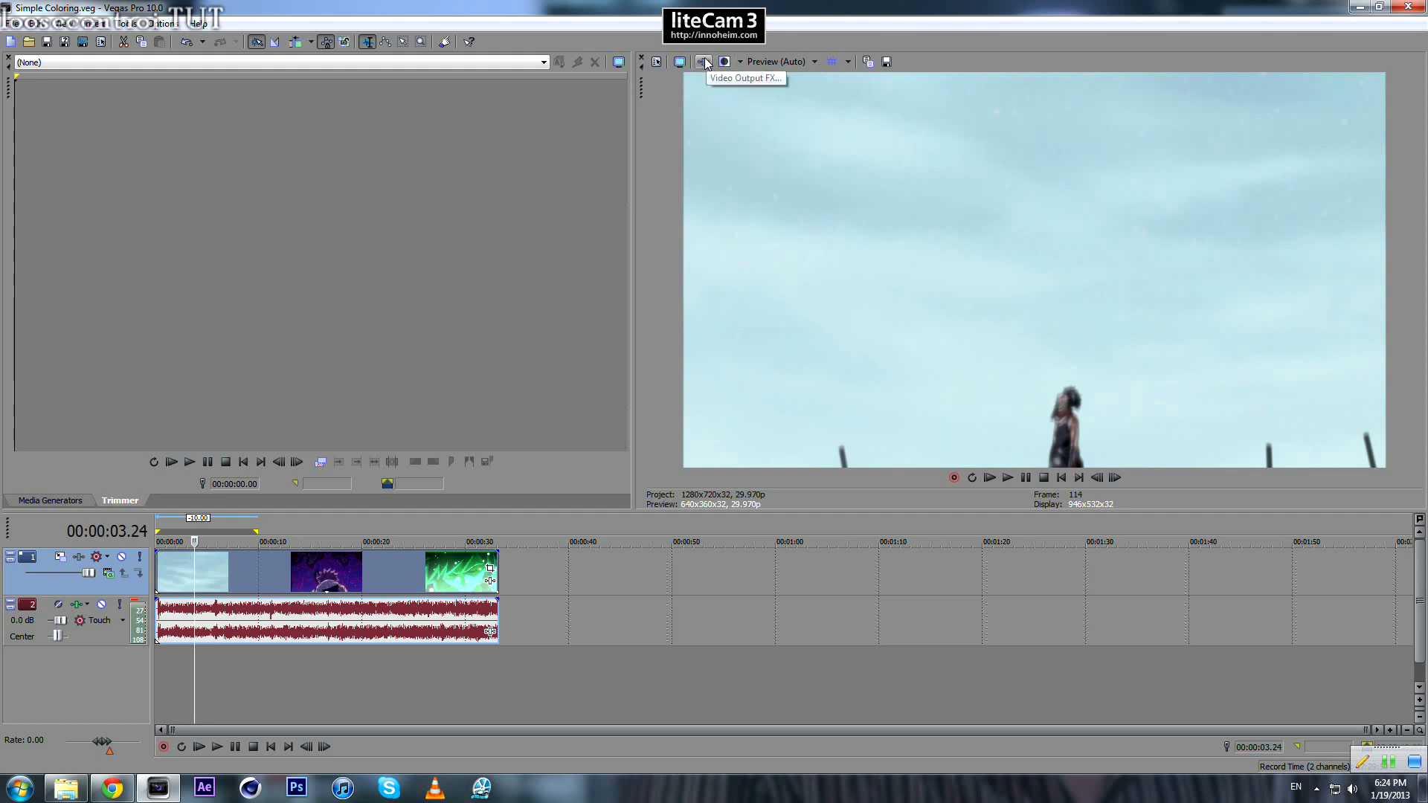
mouse_move(706, 61)
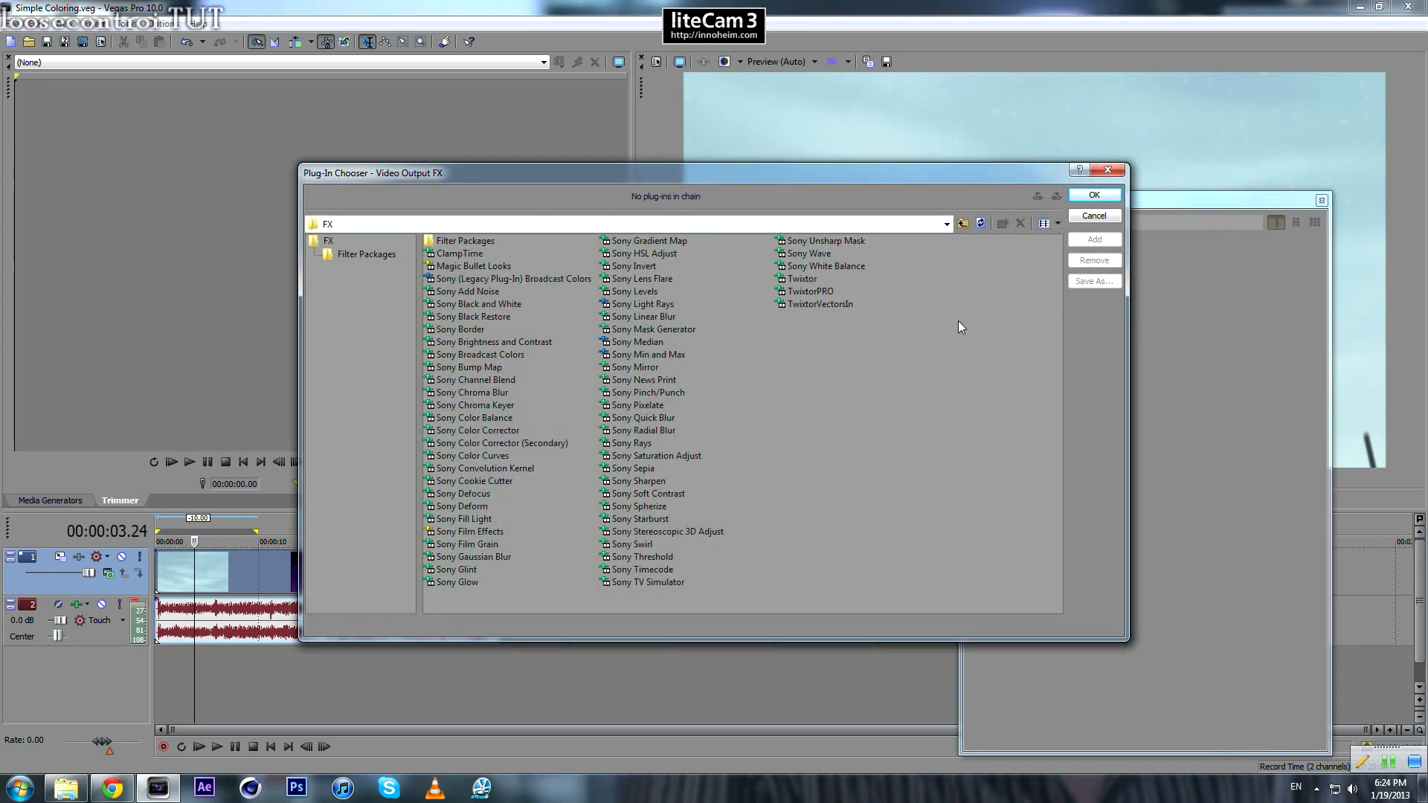
mouse_move(471, 300)
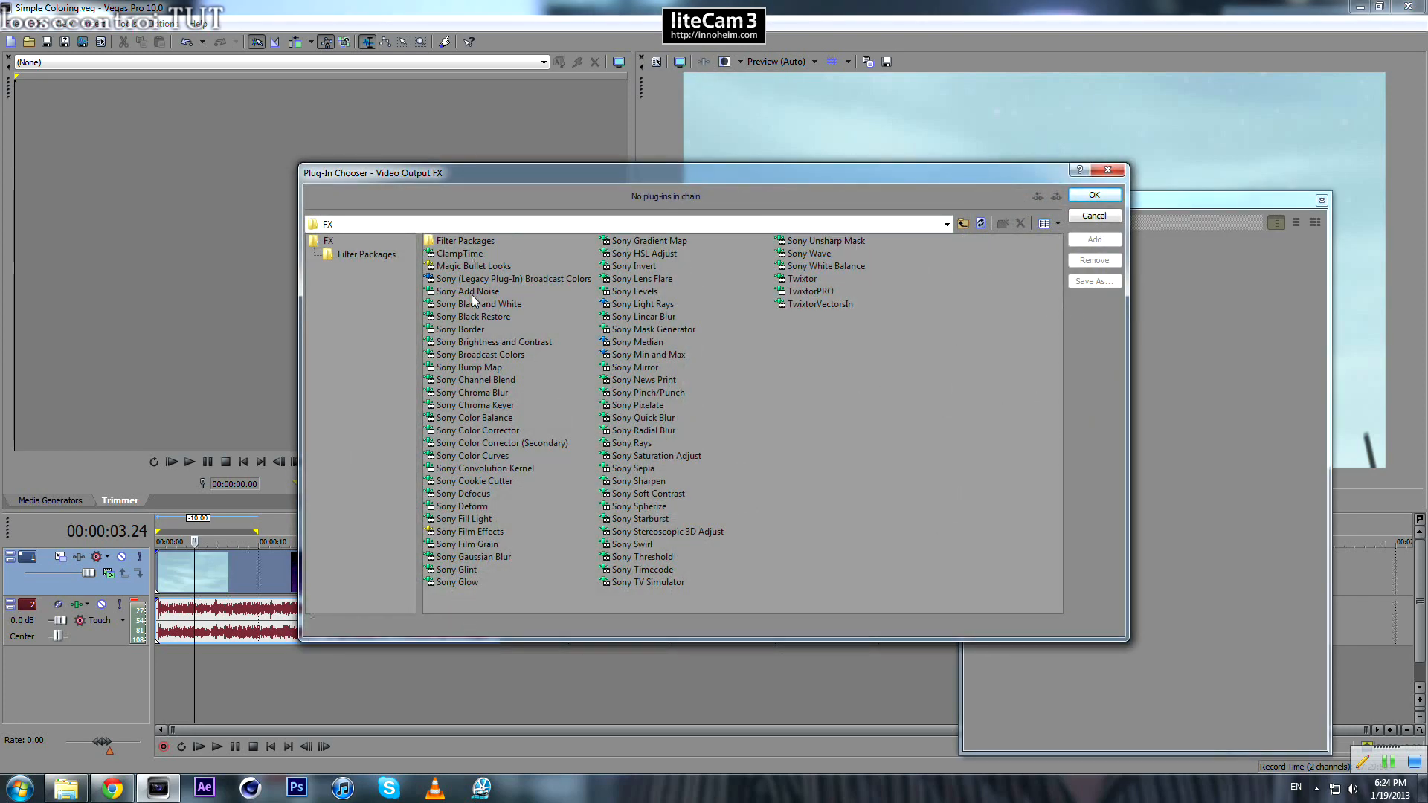
click(471, 455)
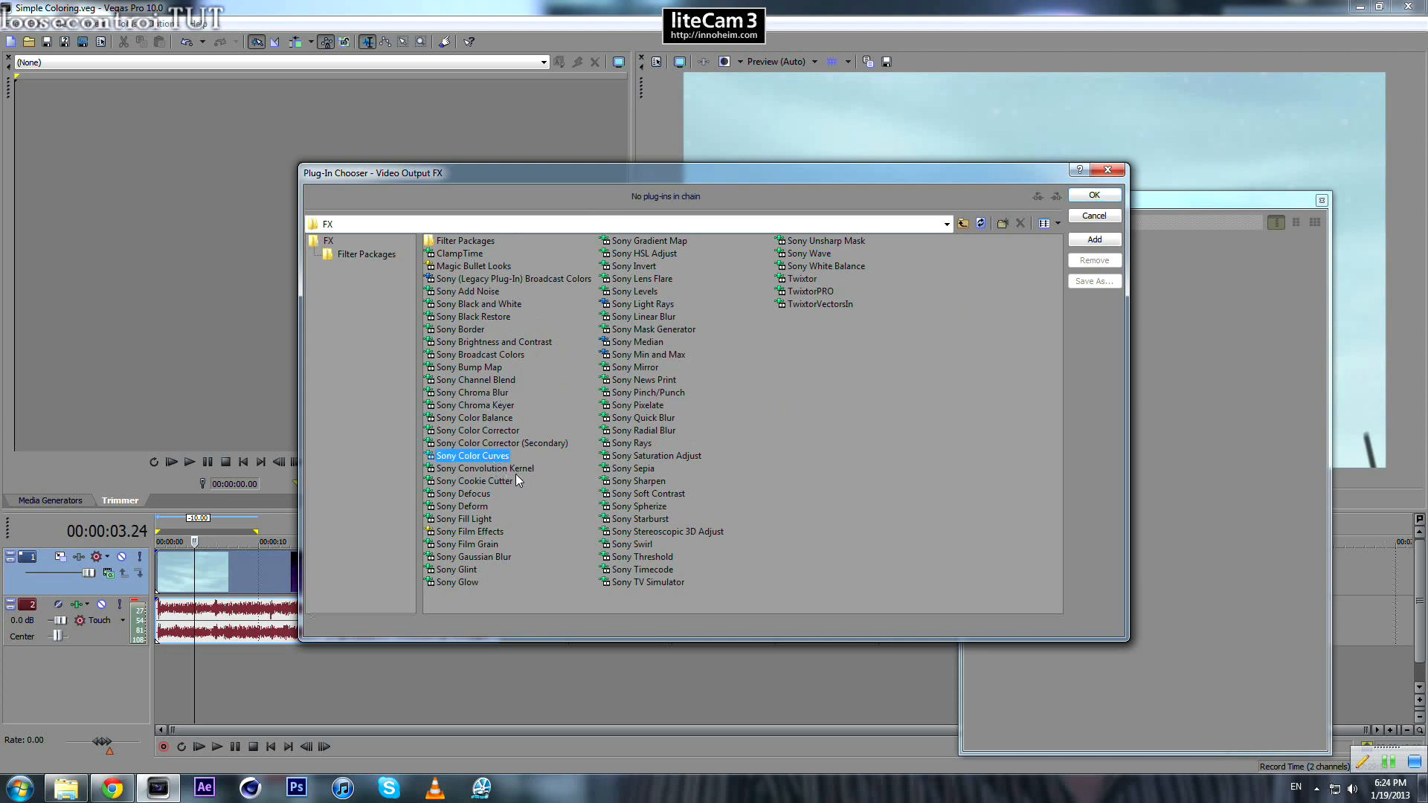
mouse_move(496, 470)
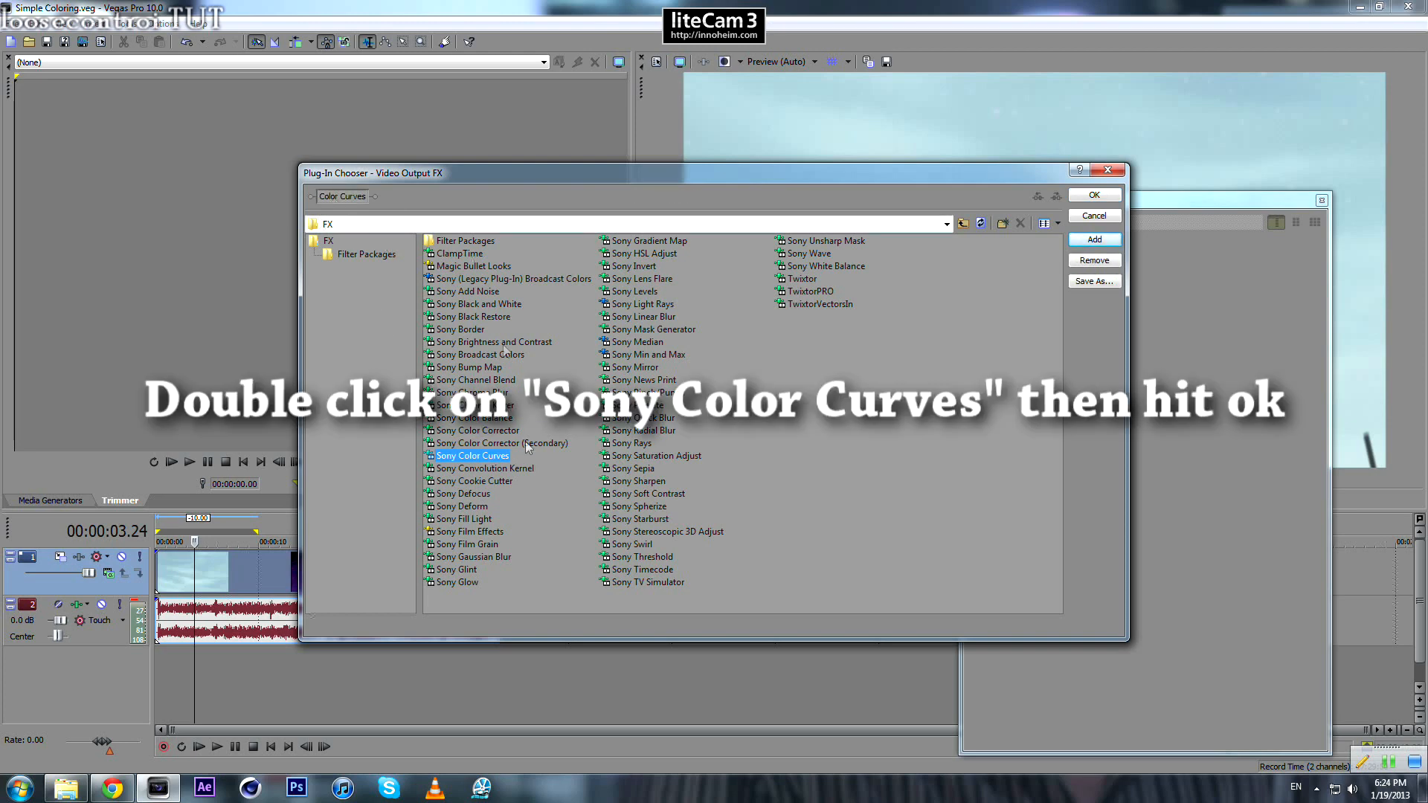
double_click(471, 455)
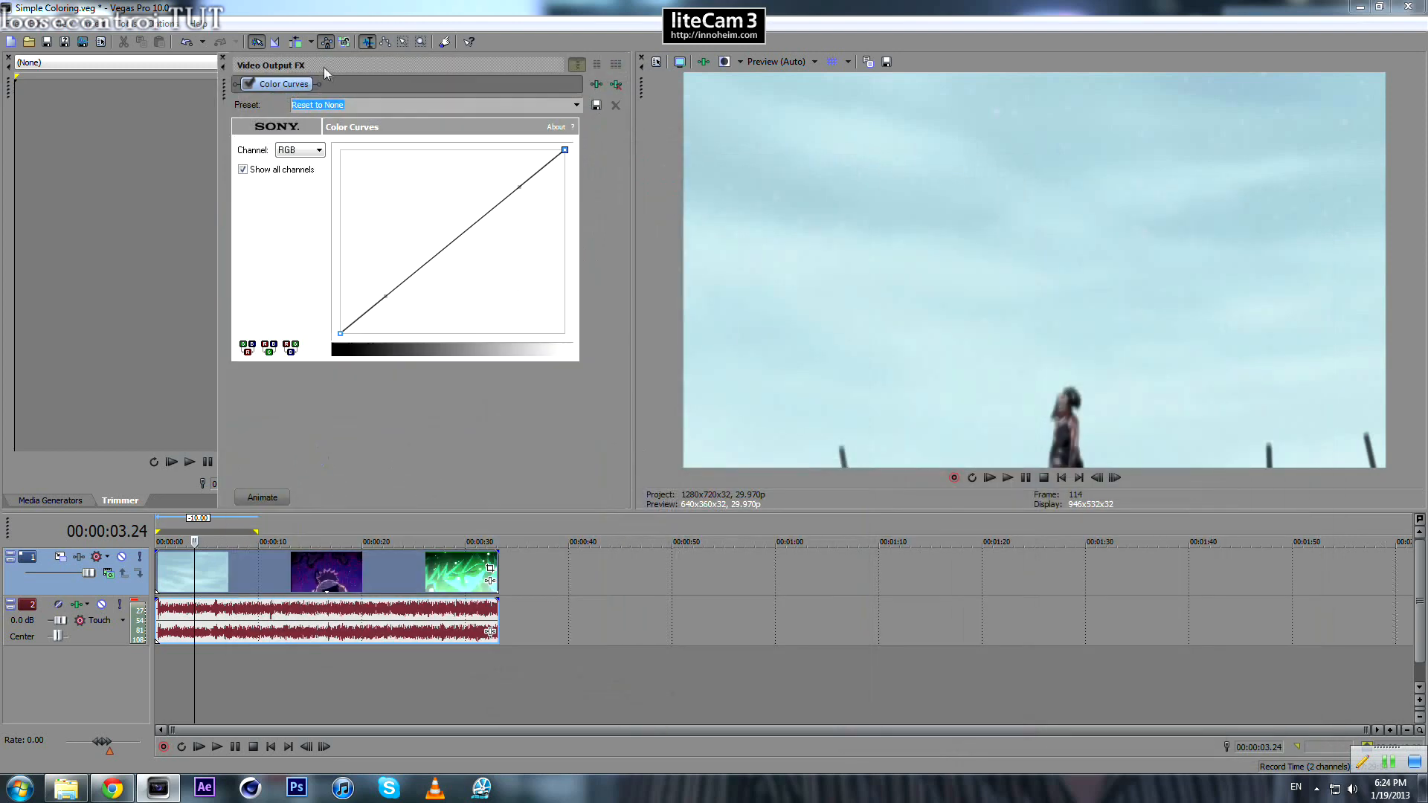
Float the Color Curves settings window with Channel kept on RGB.
drag(271, 65, 255, 11)
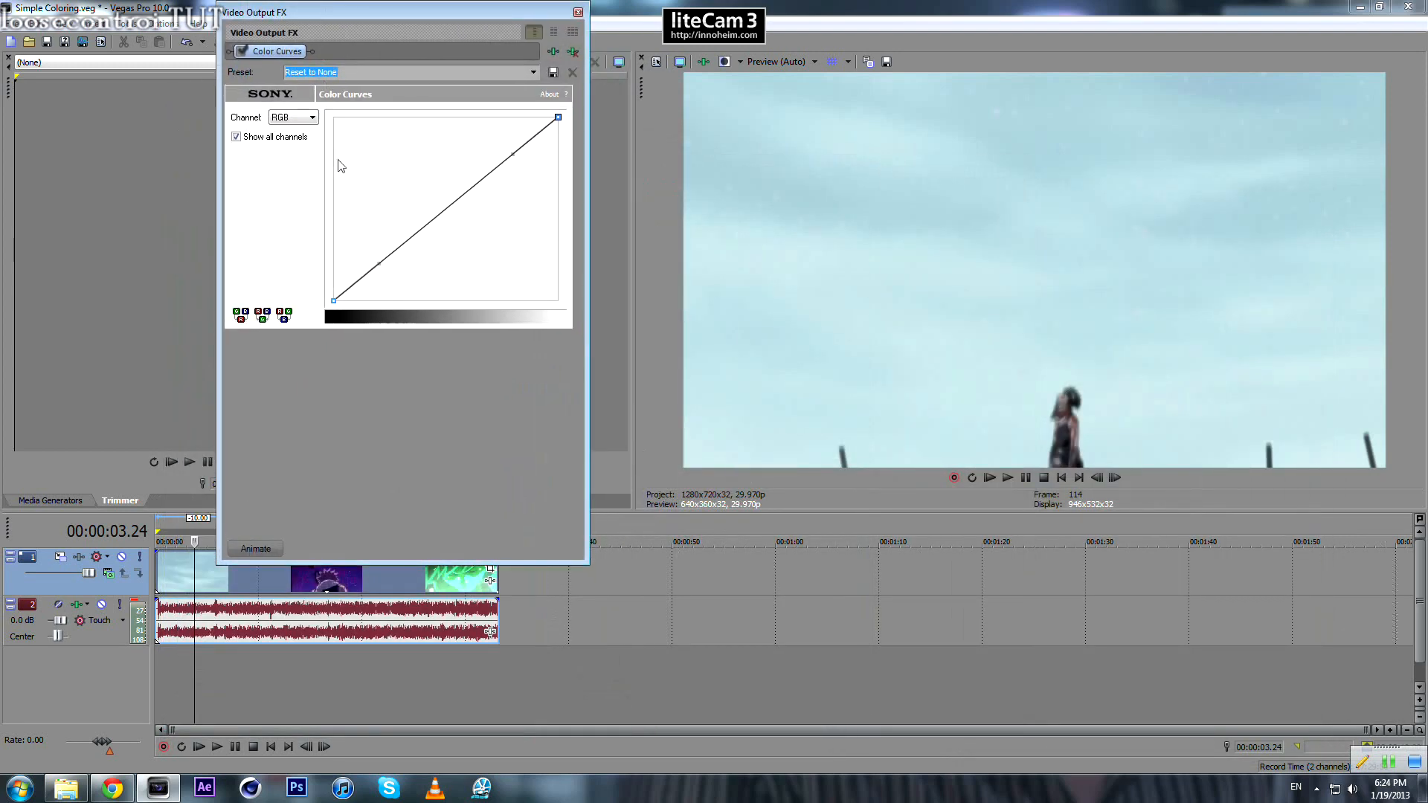
mouse_move(301, 159)
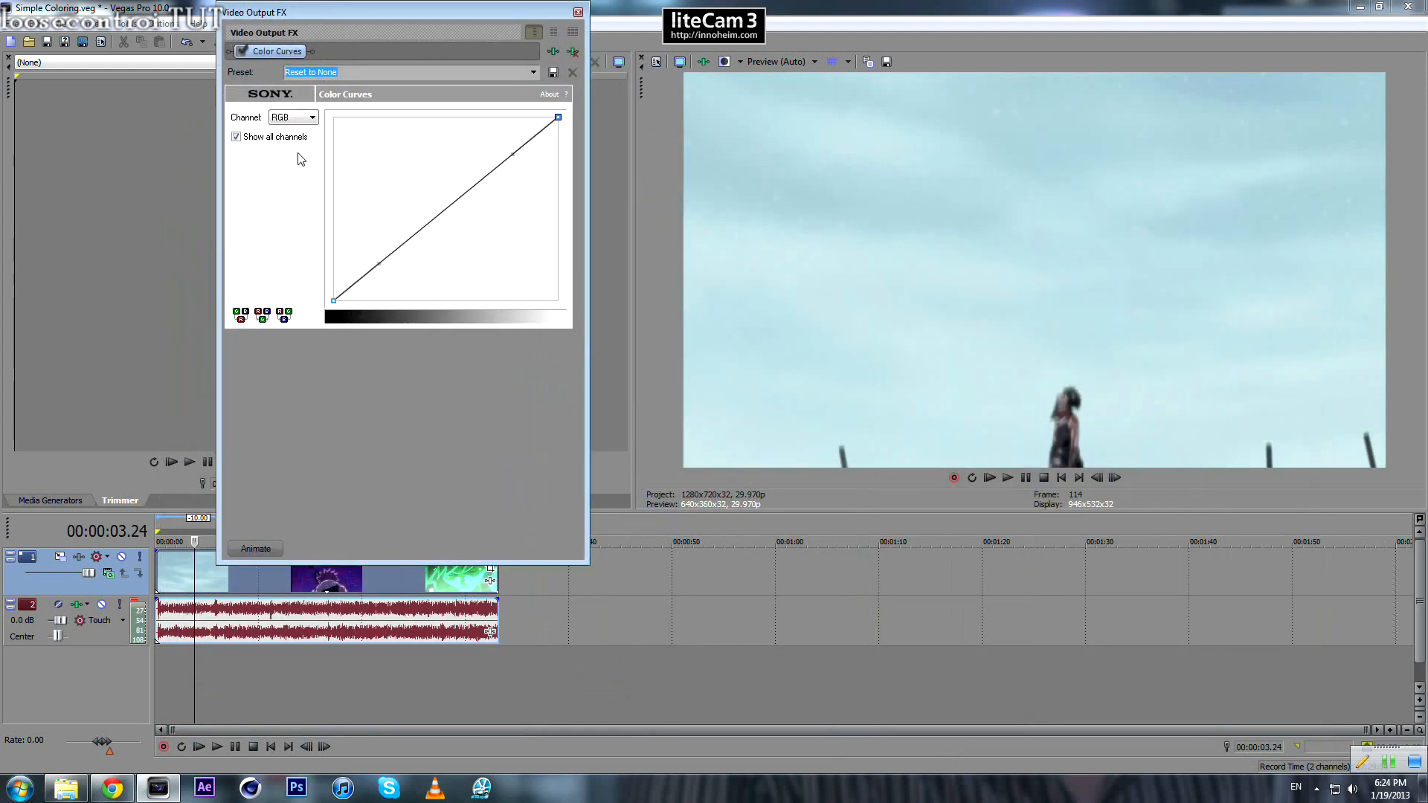
click(312, 117)
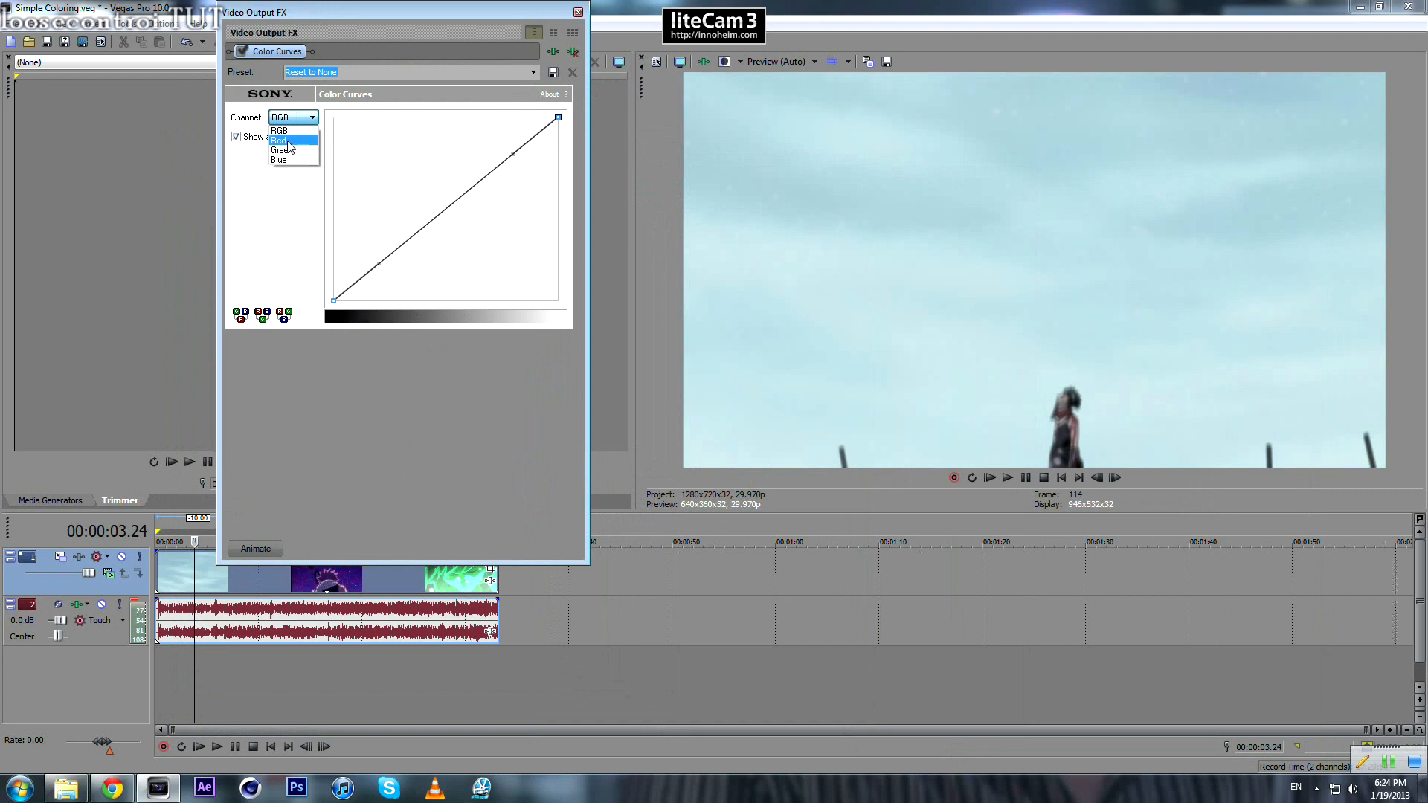
click(279, 130)
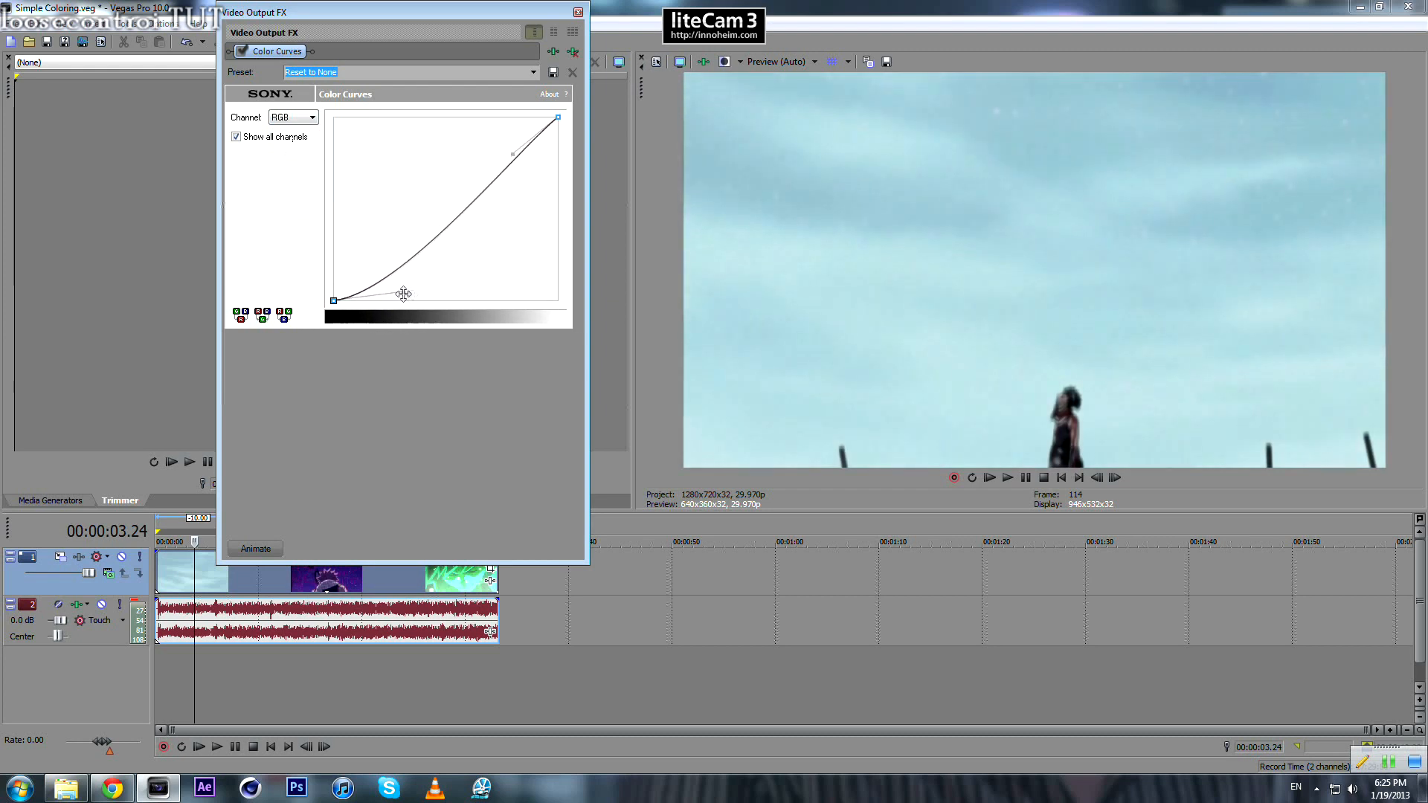
Drag the RGB curve's lower and upper points down into a deep sag.
drag(401, 293, 392, 273)
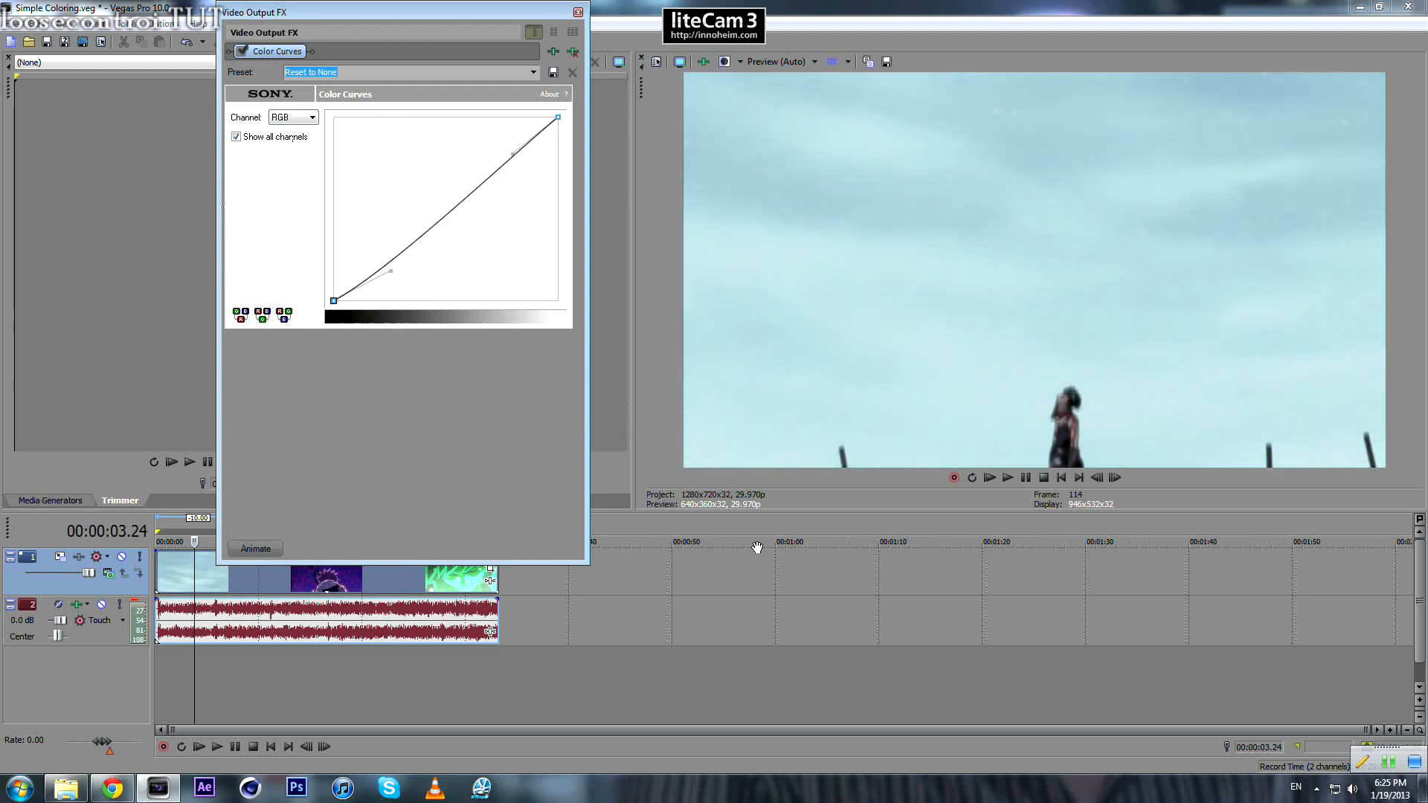
drag(389, 271, 380, 264)
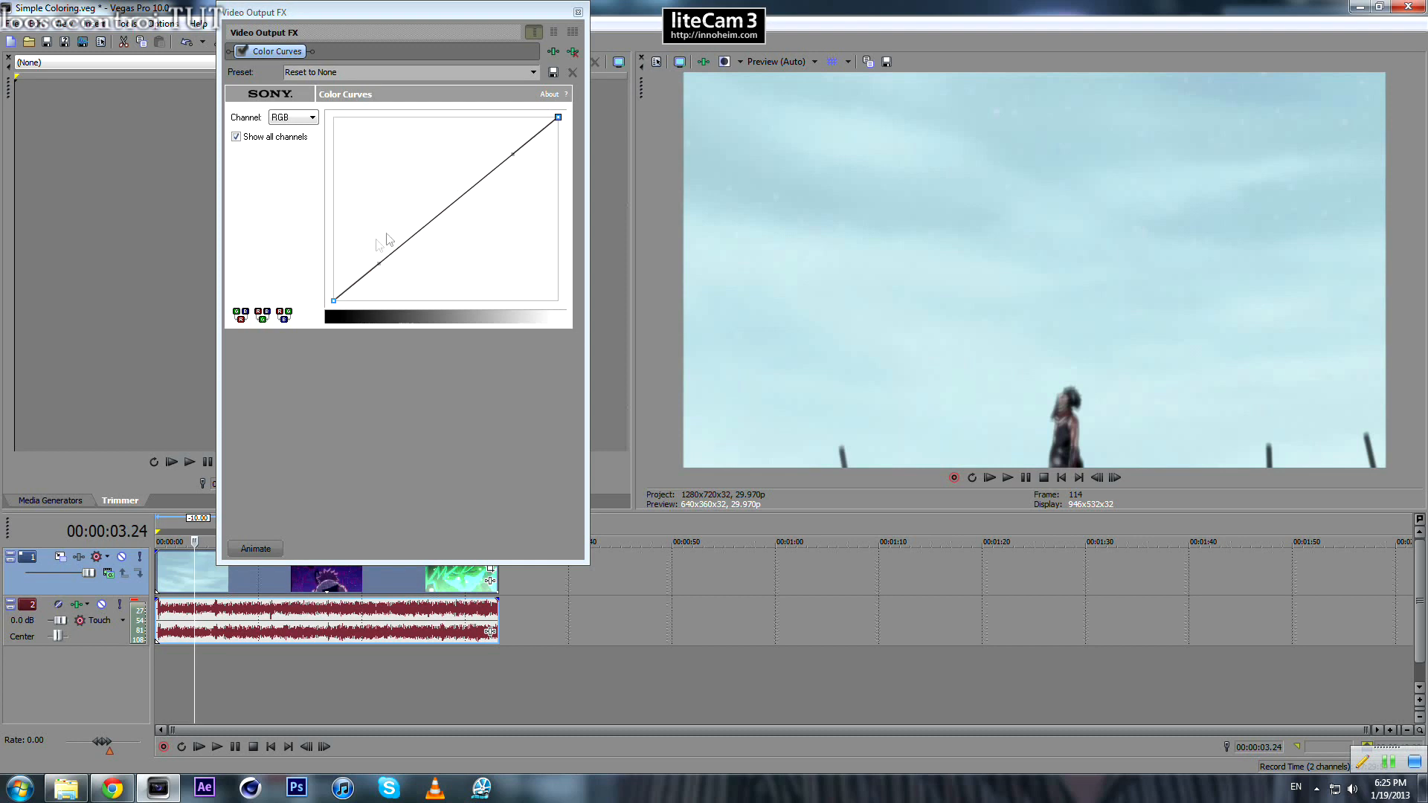
mouse_move(438, 219)
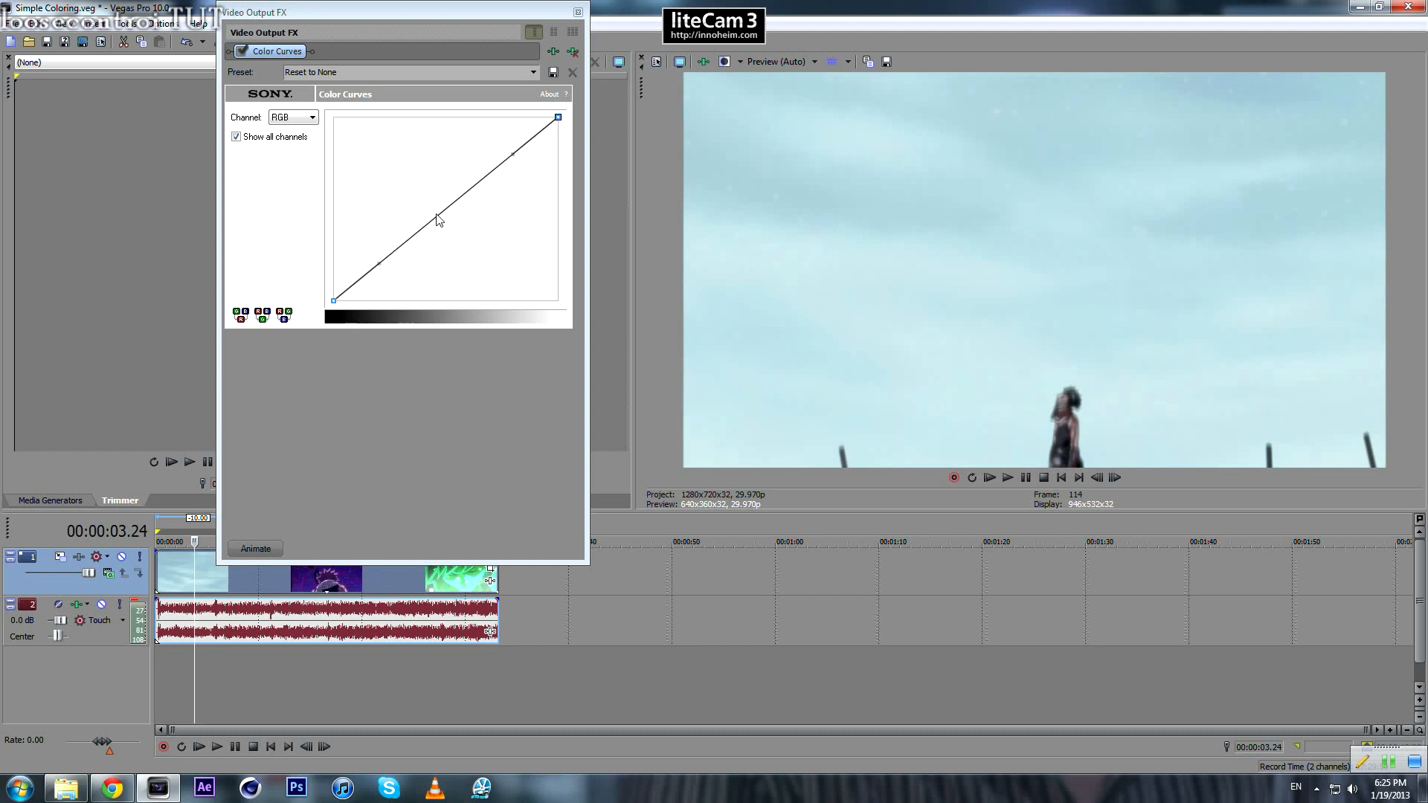
mouse_move(458, 231)
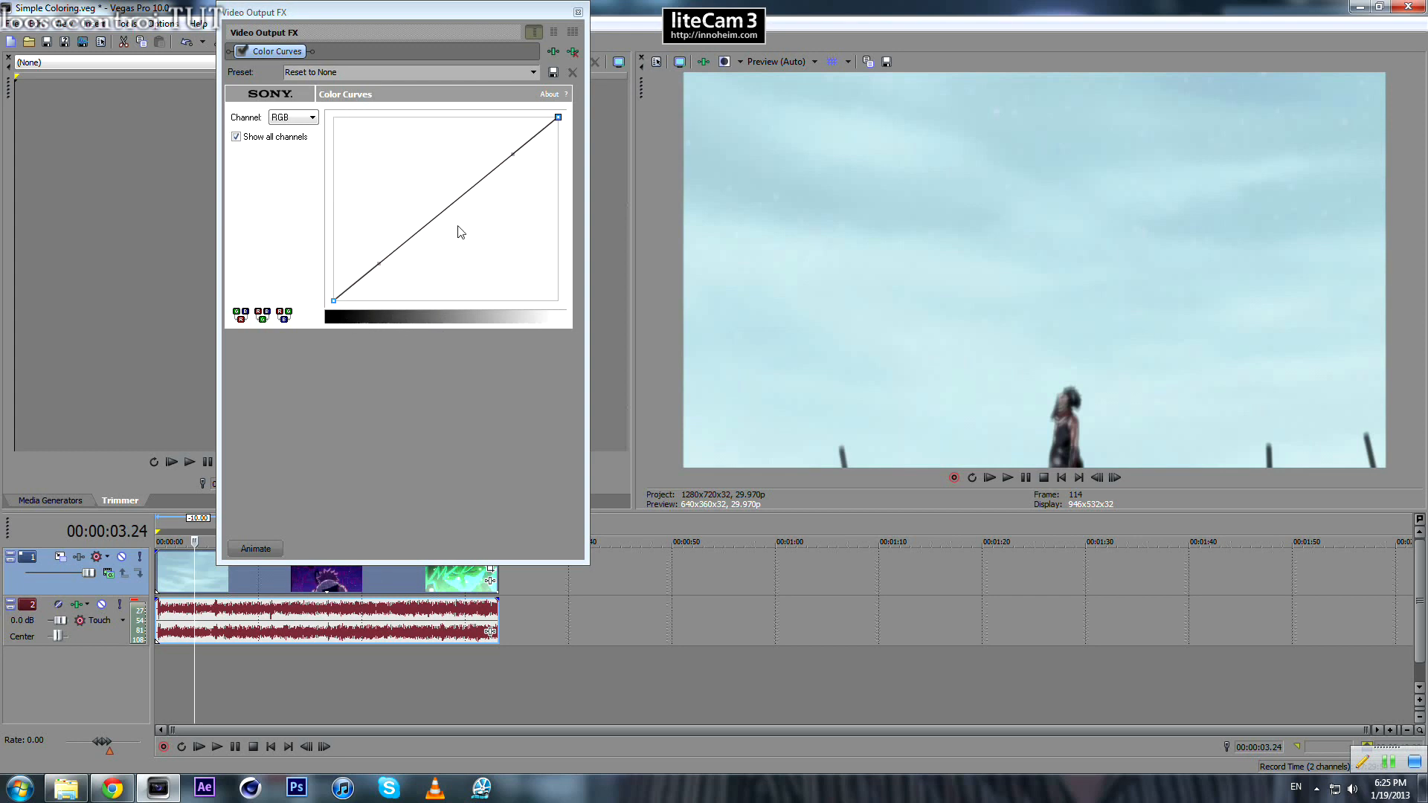
mouse_move(333, 193)
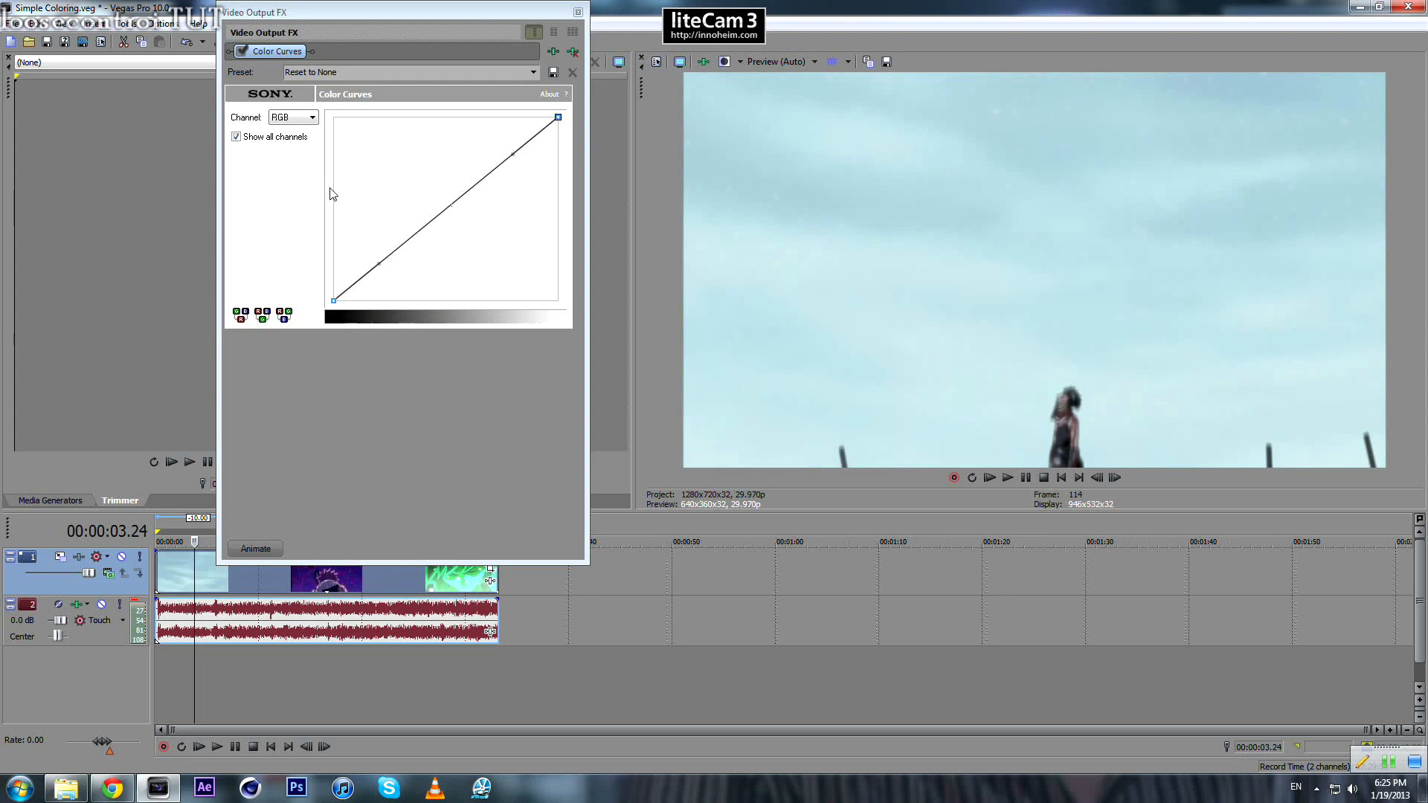
mouse_move(394, 334)
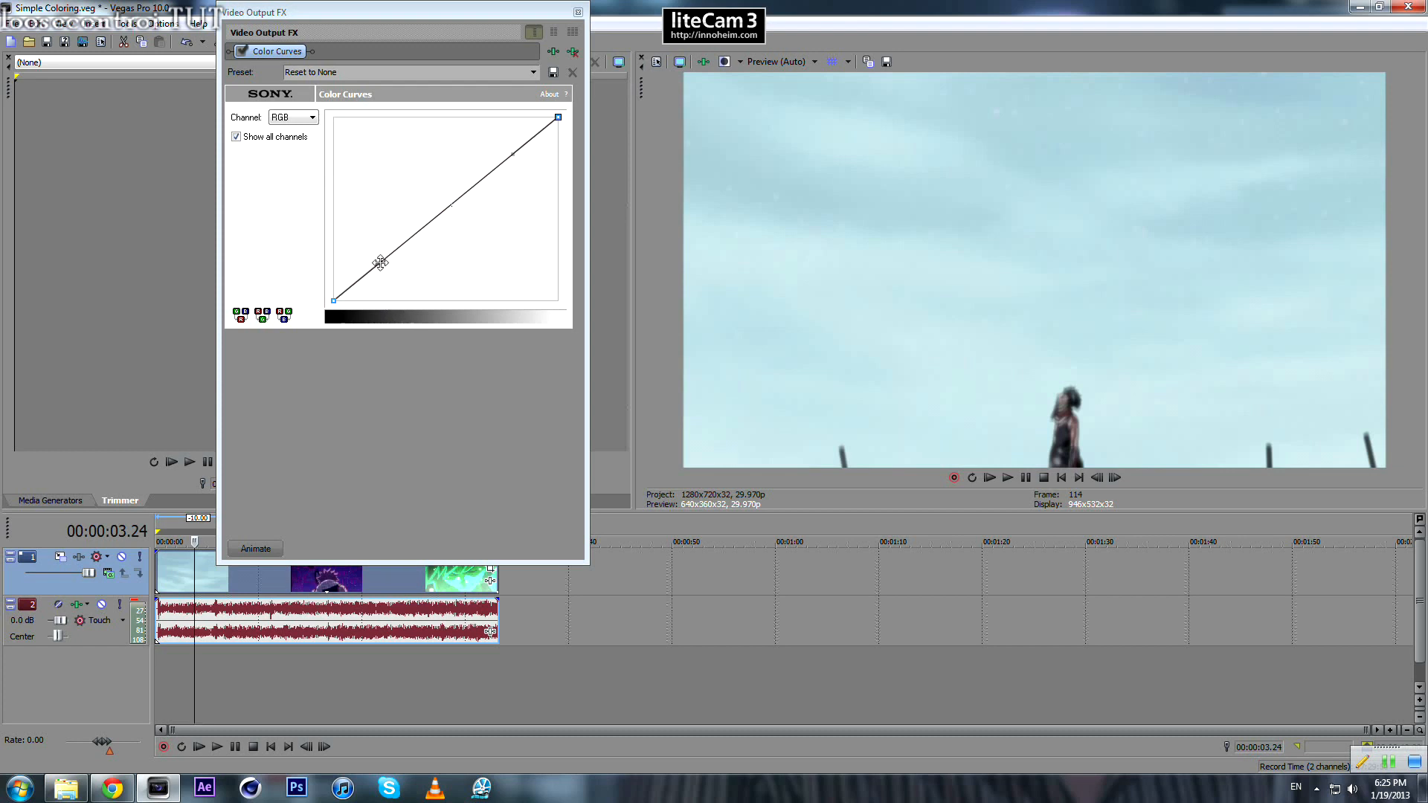
drag(380, 262, 350, 213)
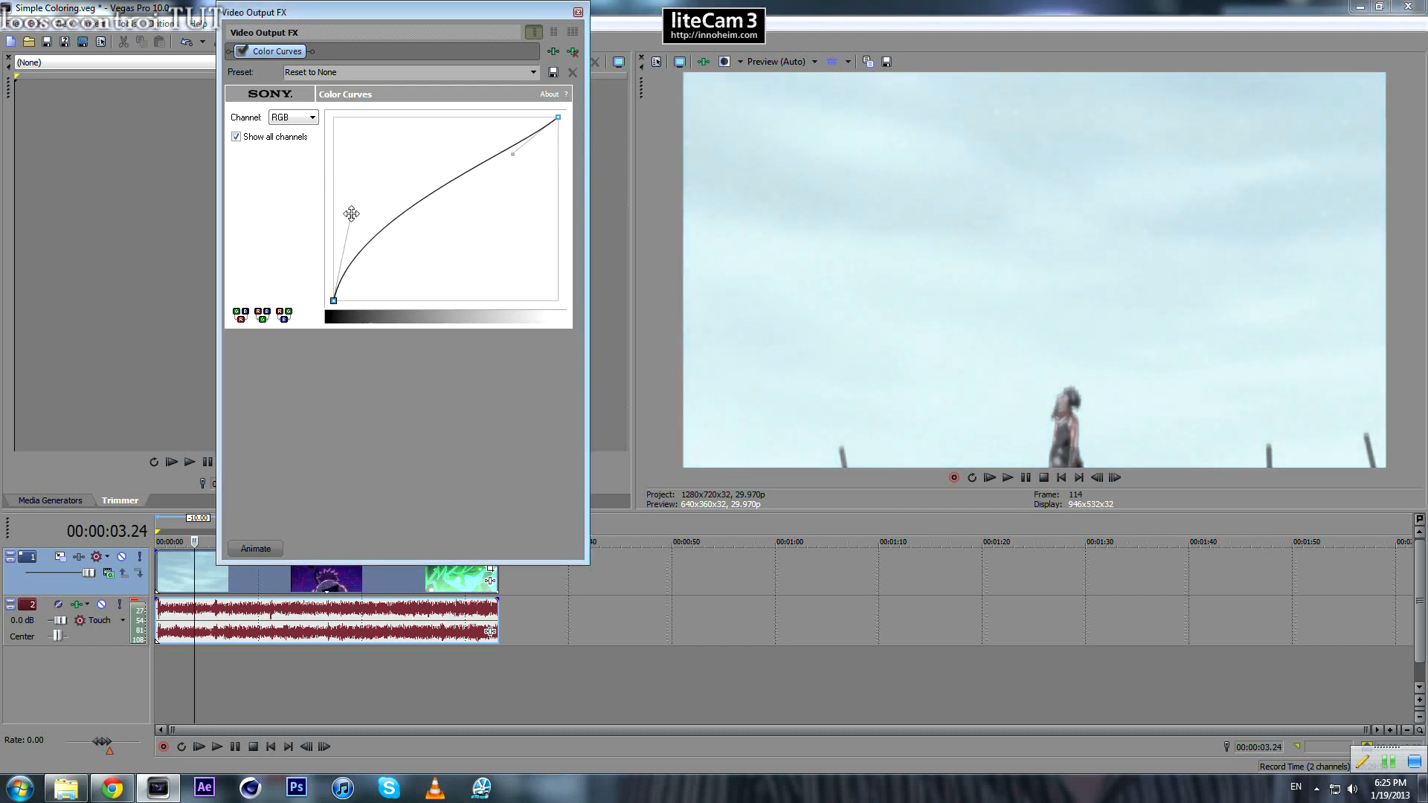
drag(351, 213, 335, 109)
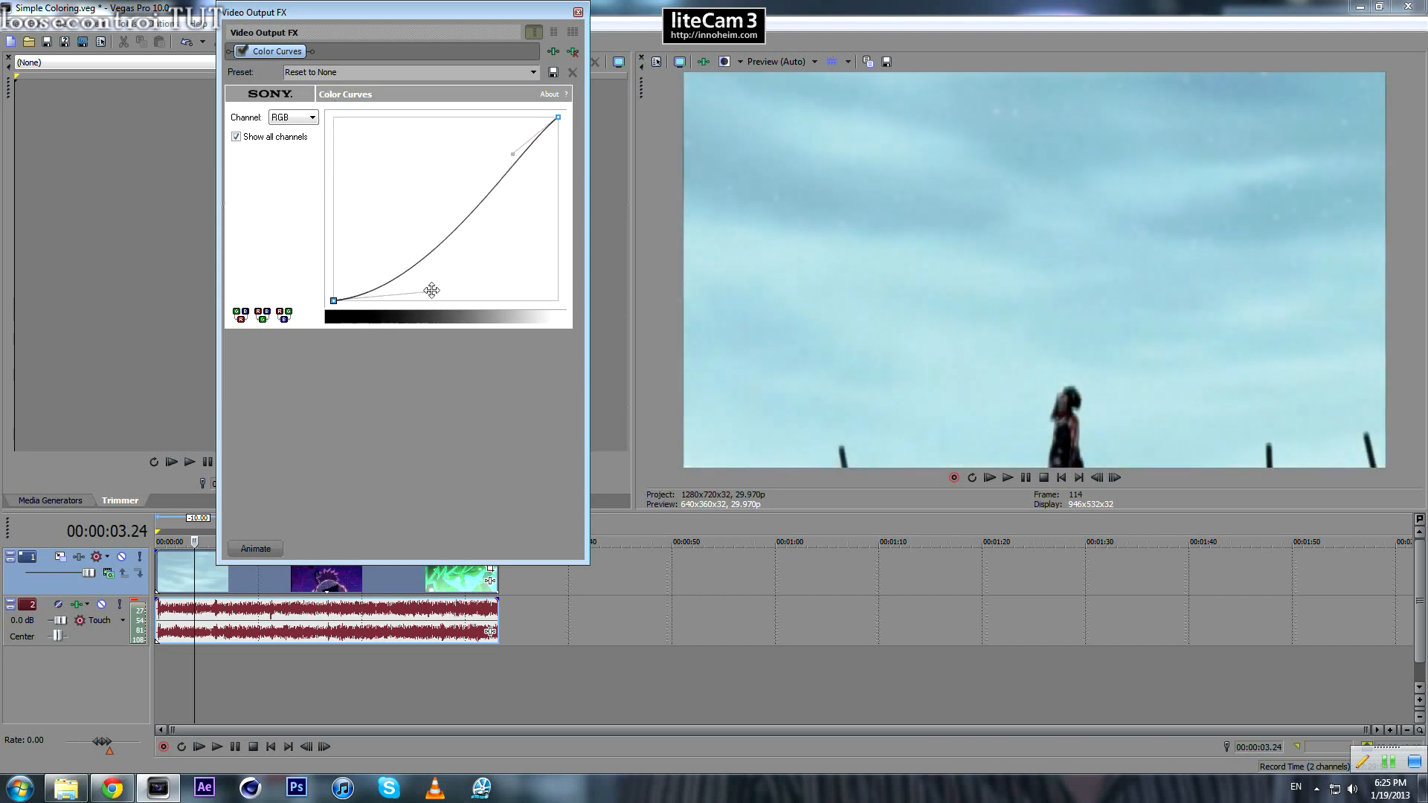
drag(433, 289, 467, 300)
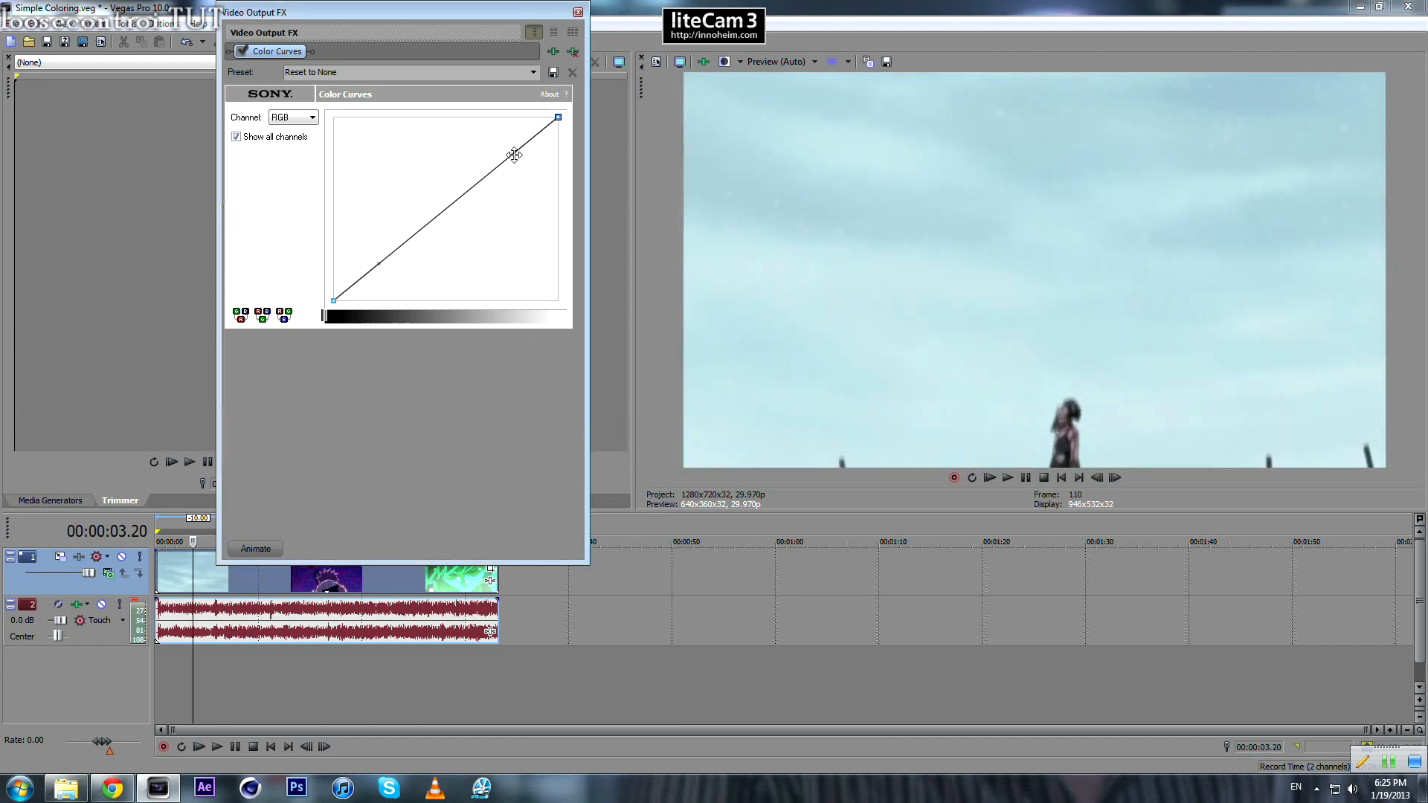
drag(515, 155, 491, 102)
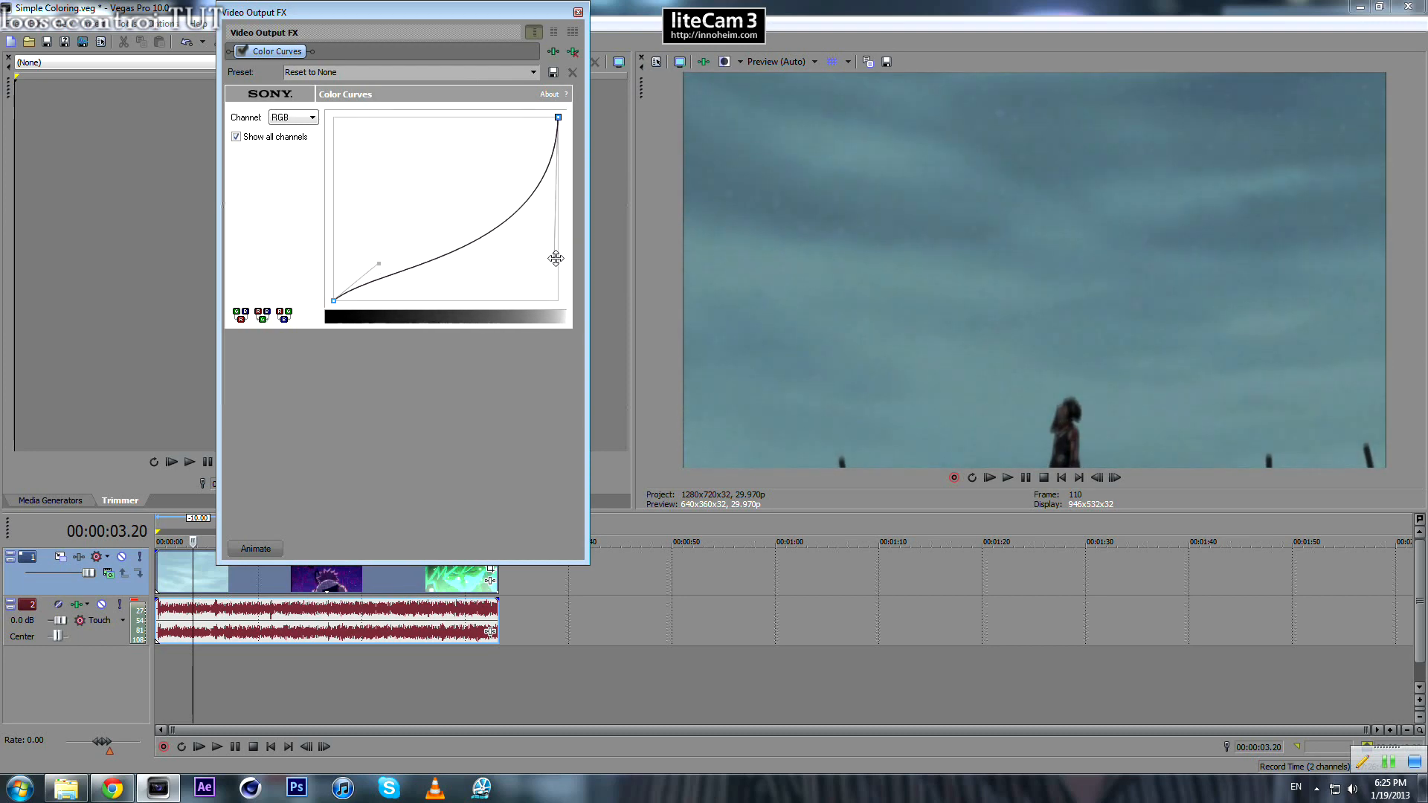
Reset the curve preset to None, then roll off highlights and pull shadows into an S-curve.
click(532, 72)
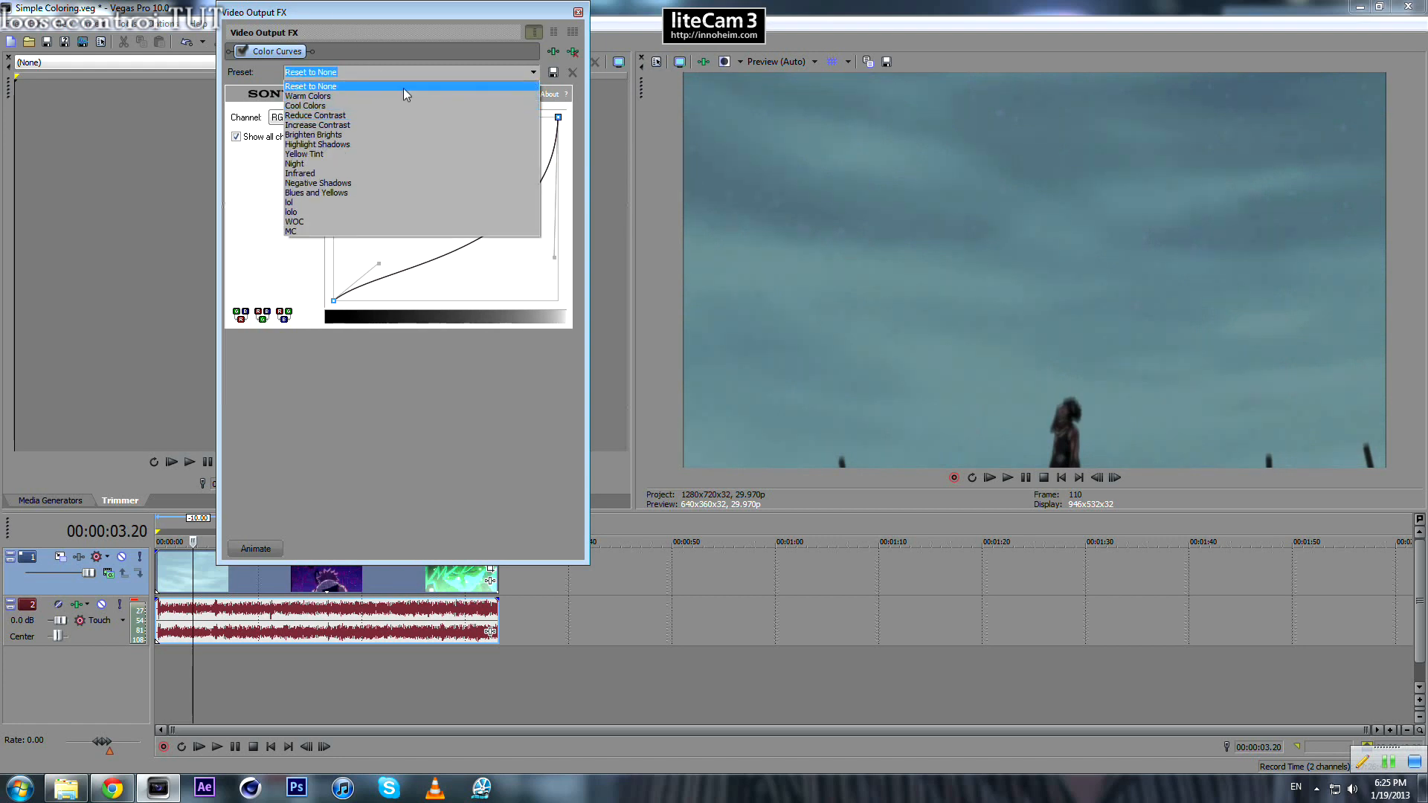
click(310, 86)
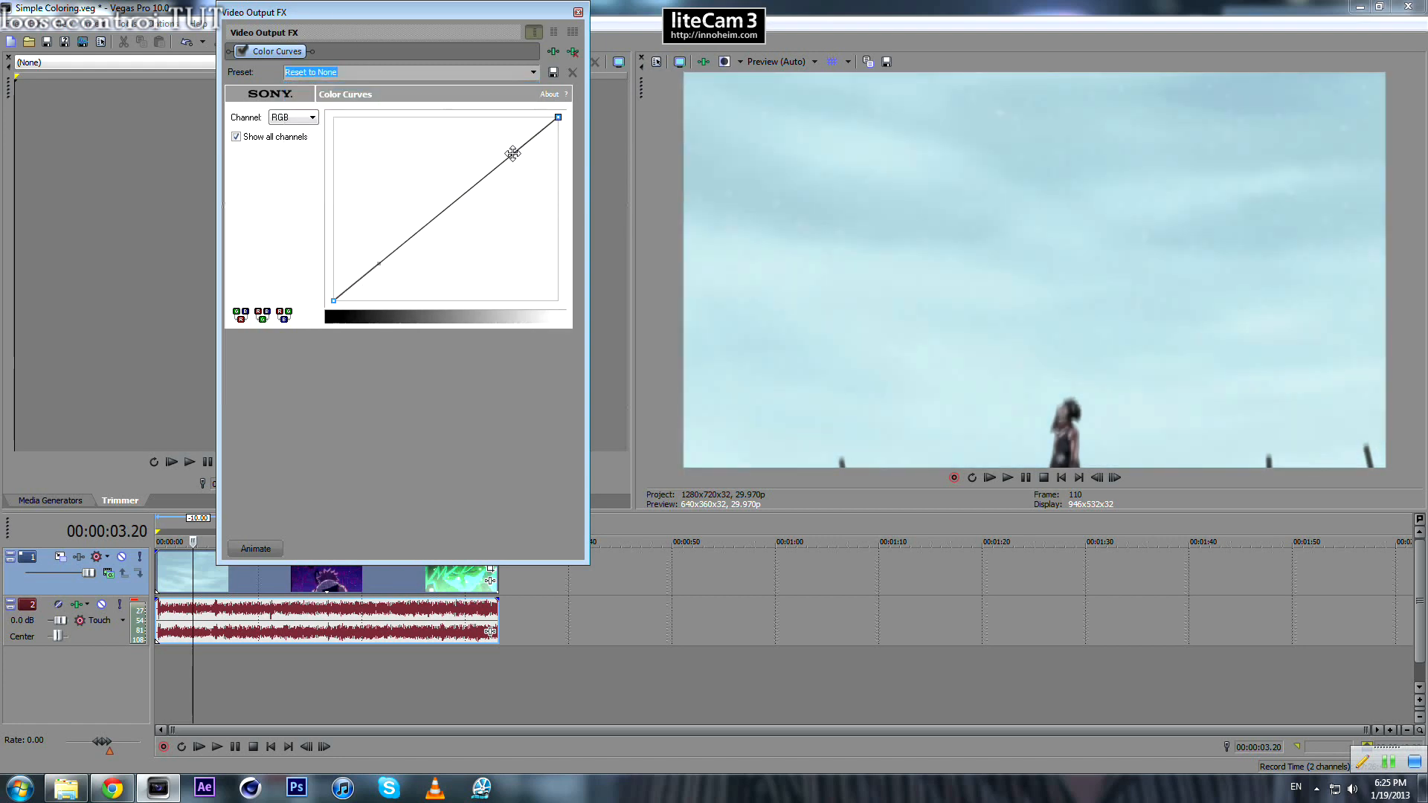
drag(514, 155, 504, 122)
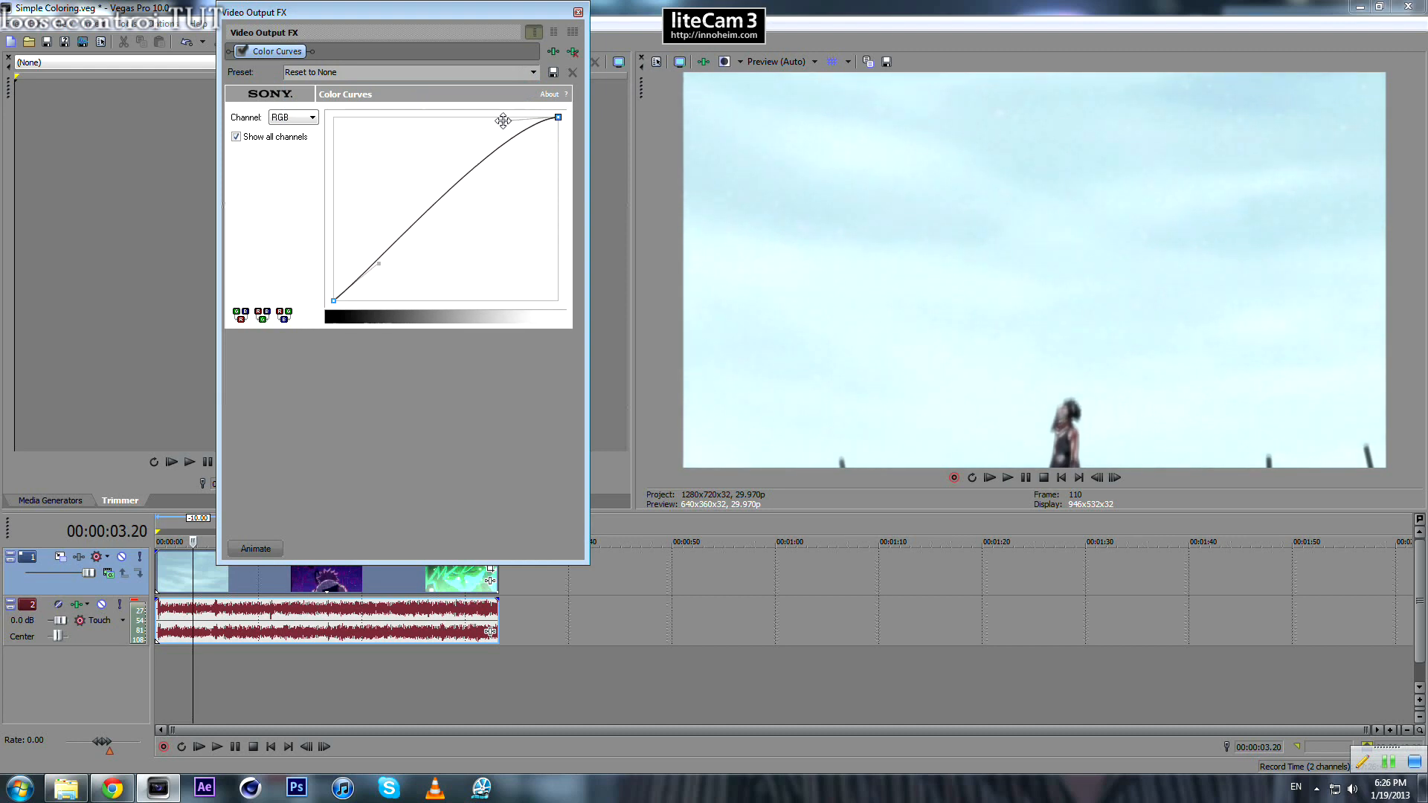
drag(504, 121, 510, 116)
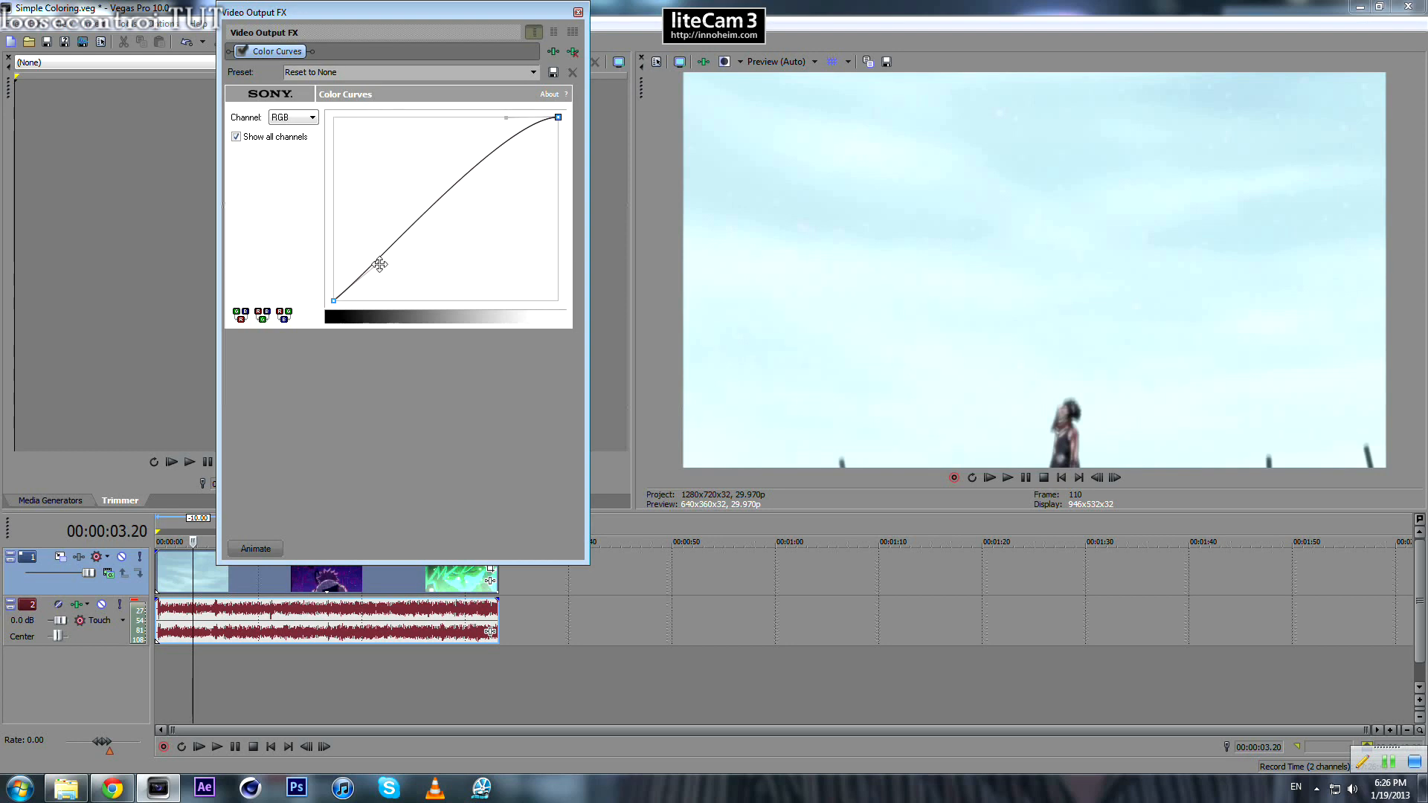
drag(378, 264, 396, 292)
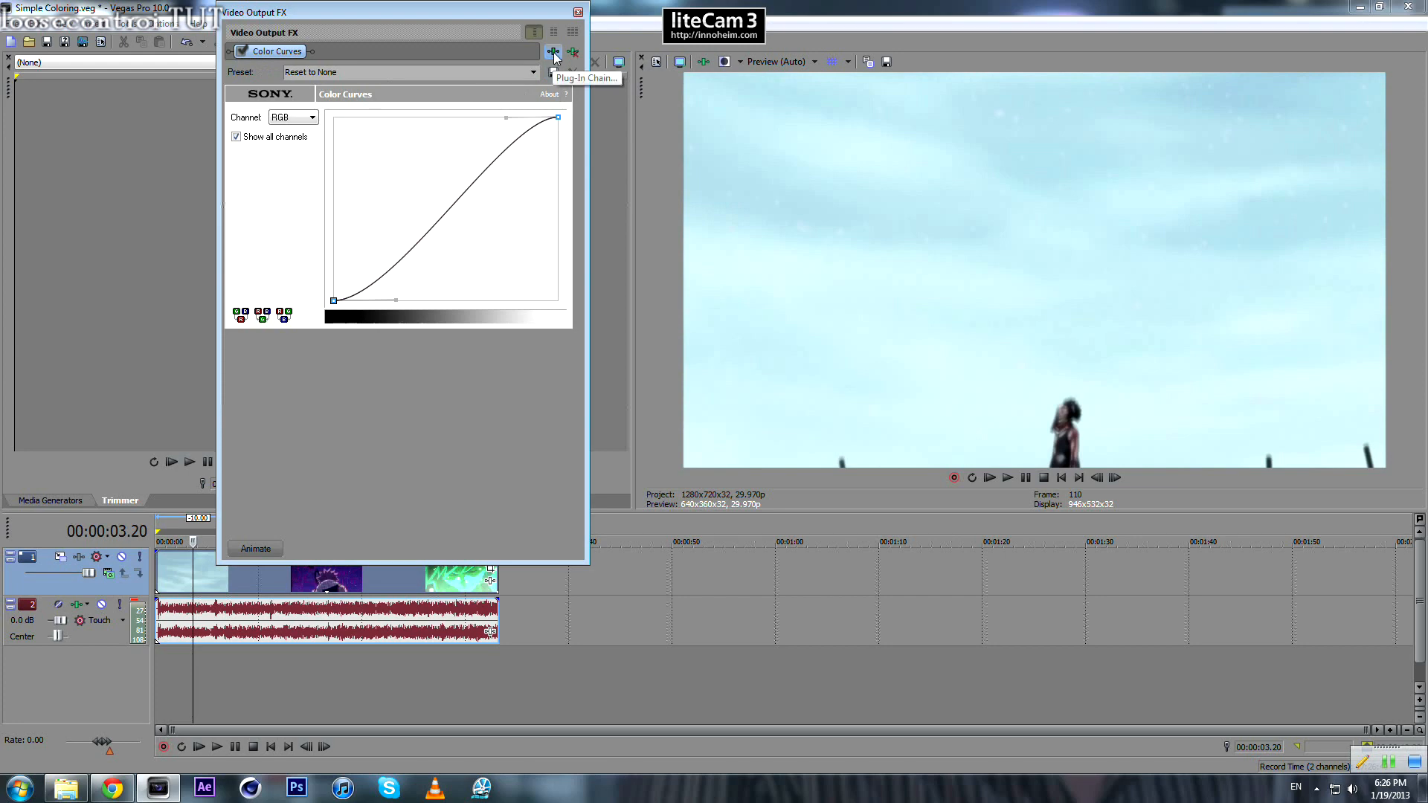
click(553, 52)
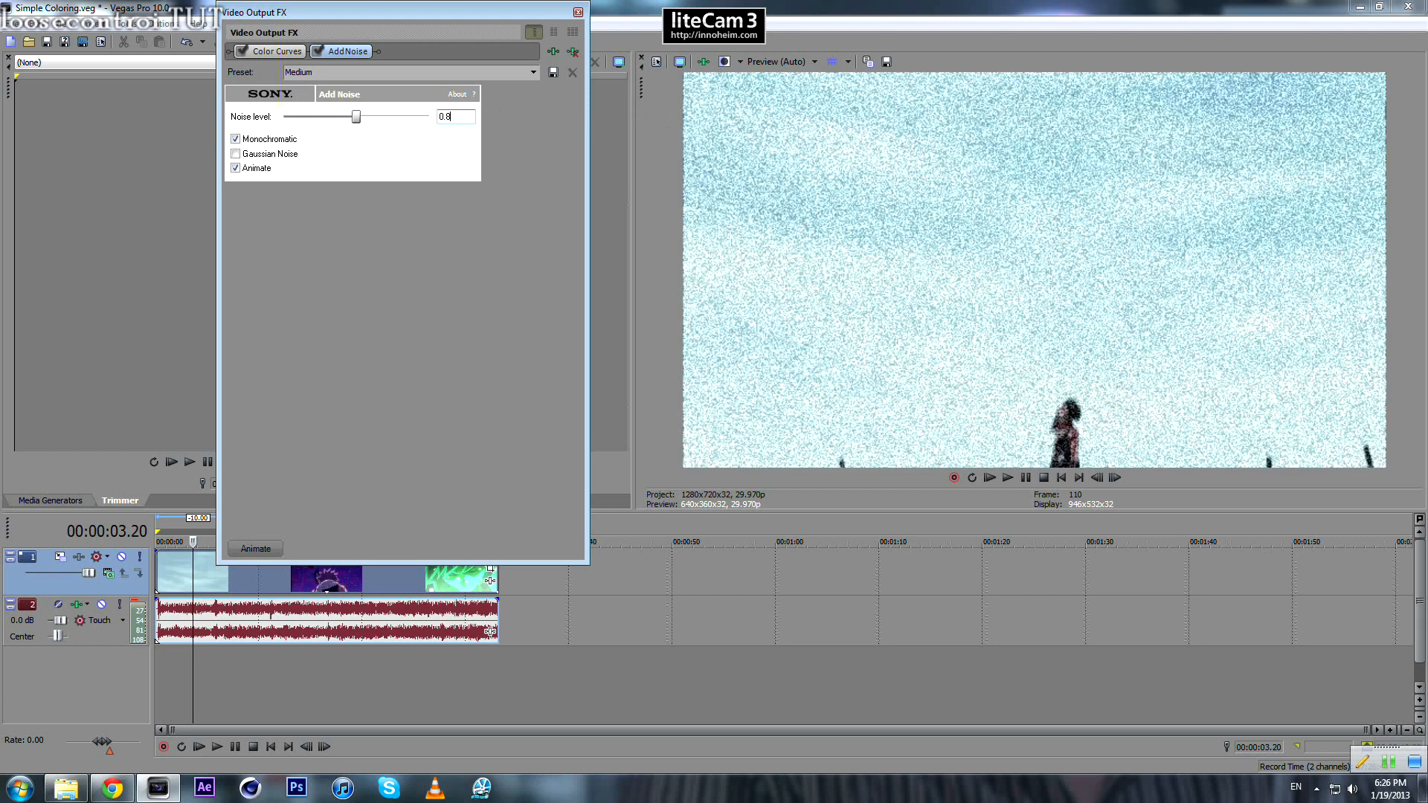
Drag the Add Noise level slider down to 0.080.
drag(356, 116, 292, 116)
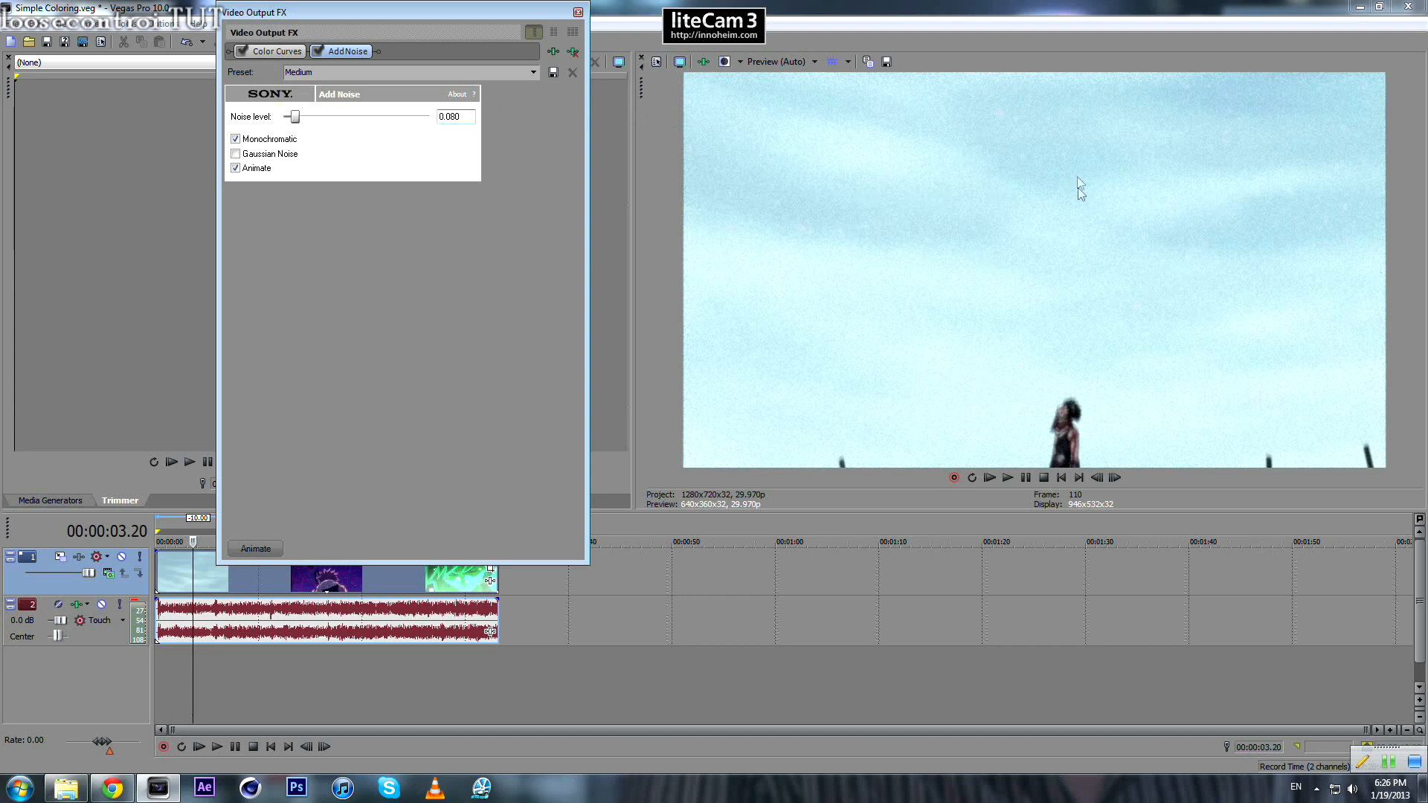
mouse_move(341, 68)
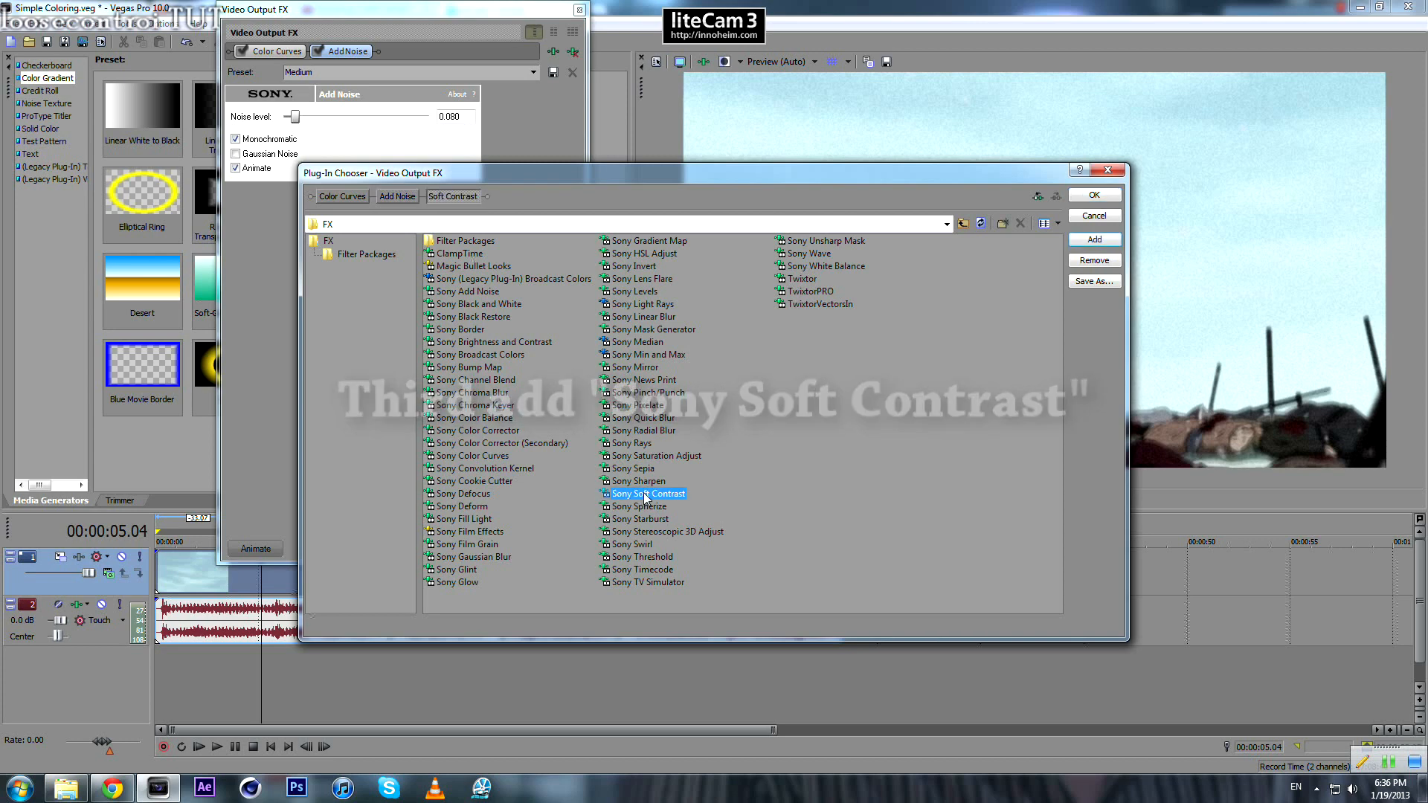
Add Sony Soft Contrast with contrast 17.20, diffusion 38.33 and stretch range 19.61.
click(1094, 194)
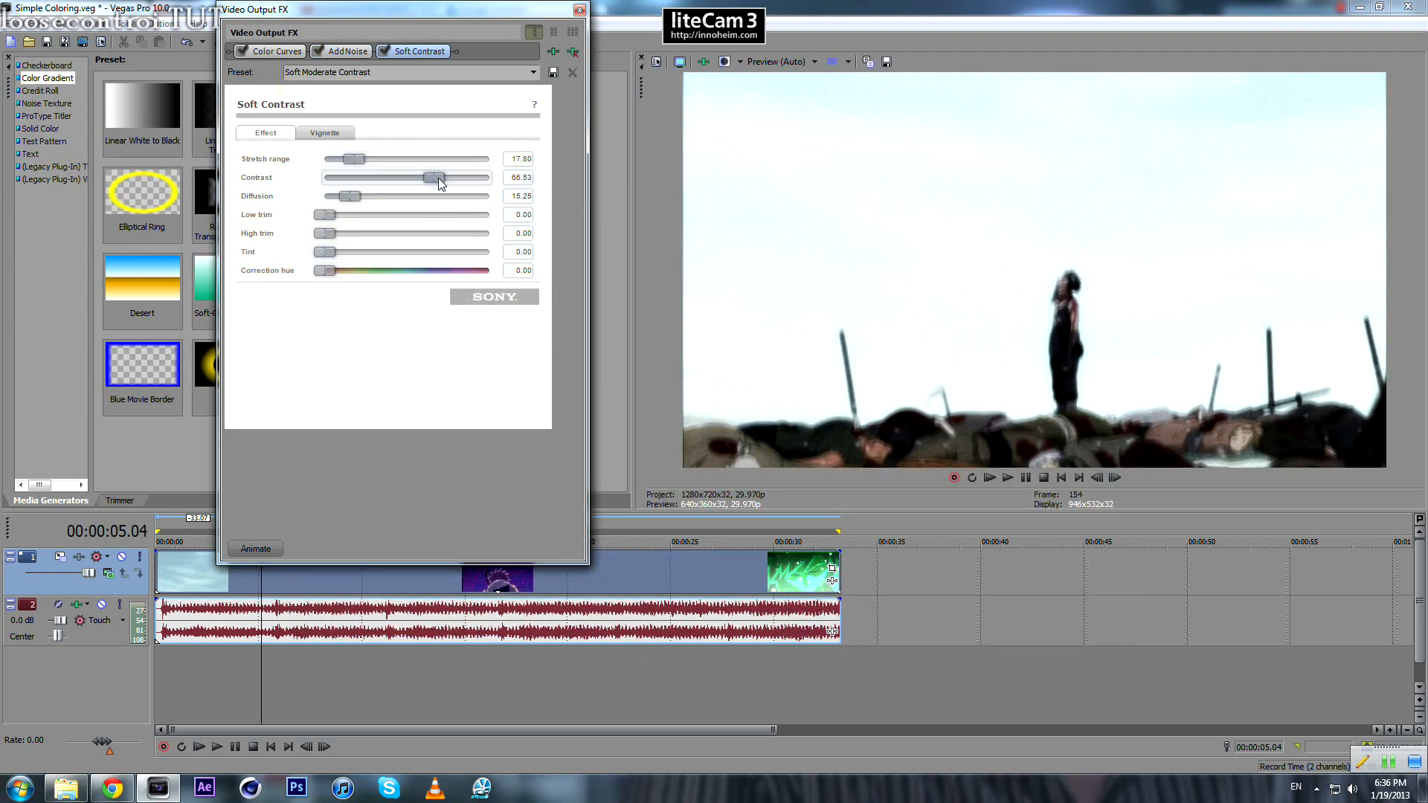
drag(430, 178, 346, 178)
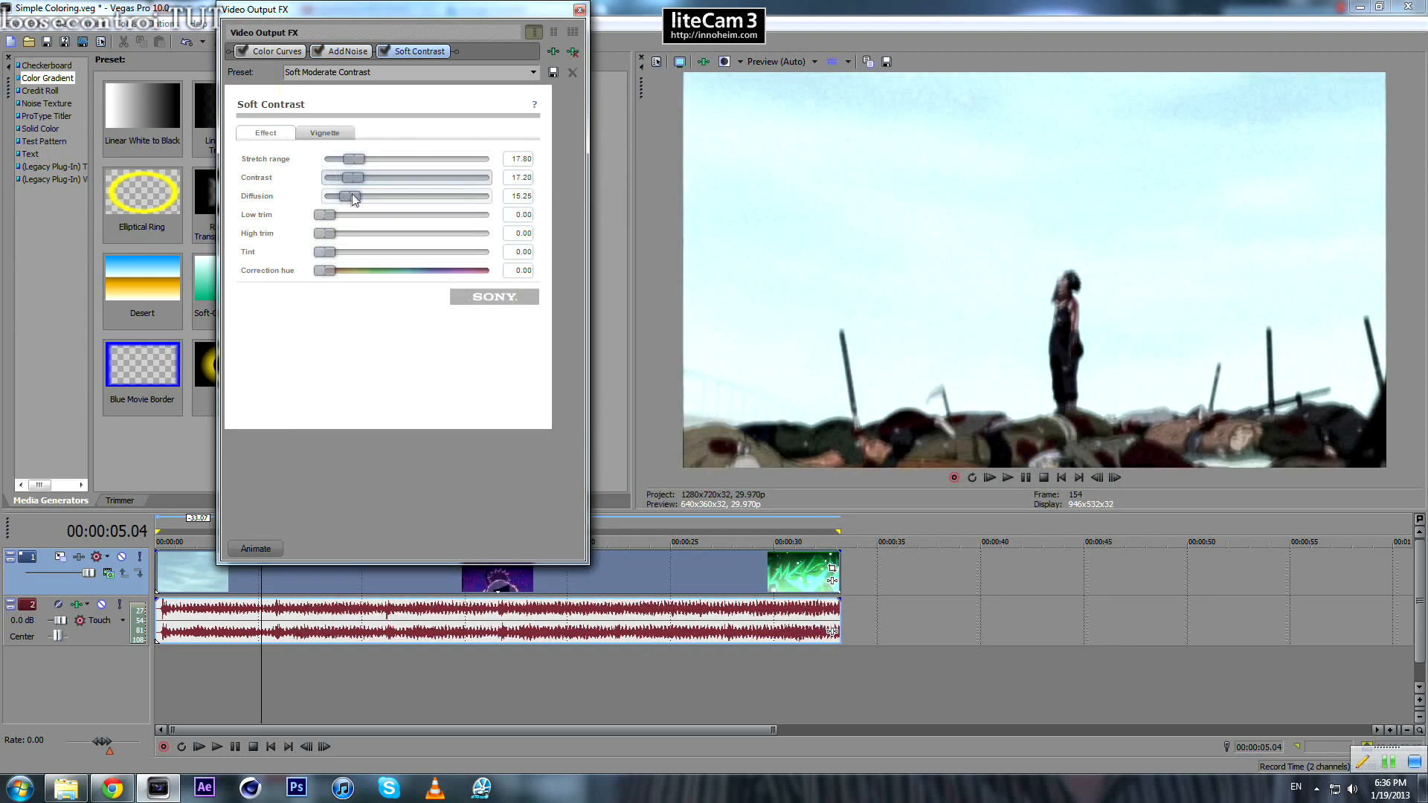
drag(348, 196, 389, 195)
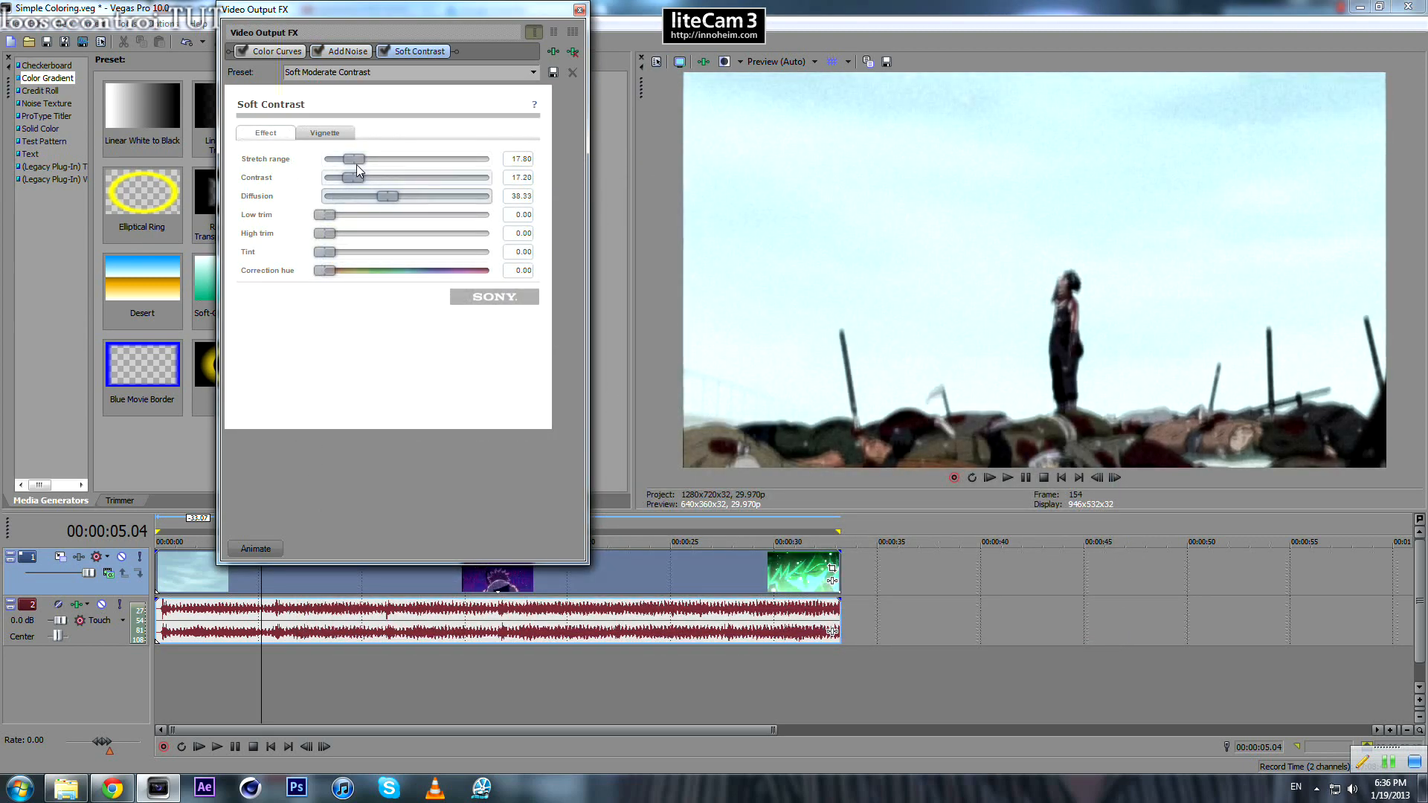
drag(356, 159, 362, 159)
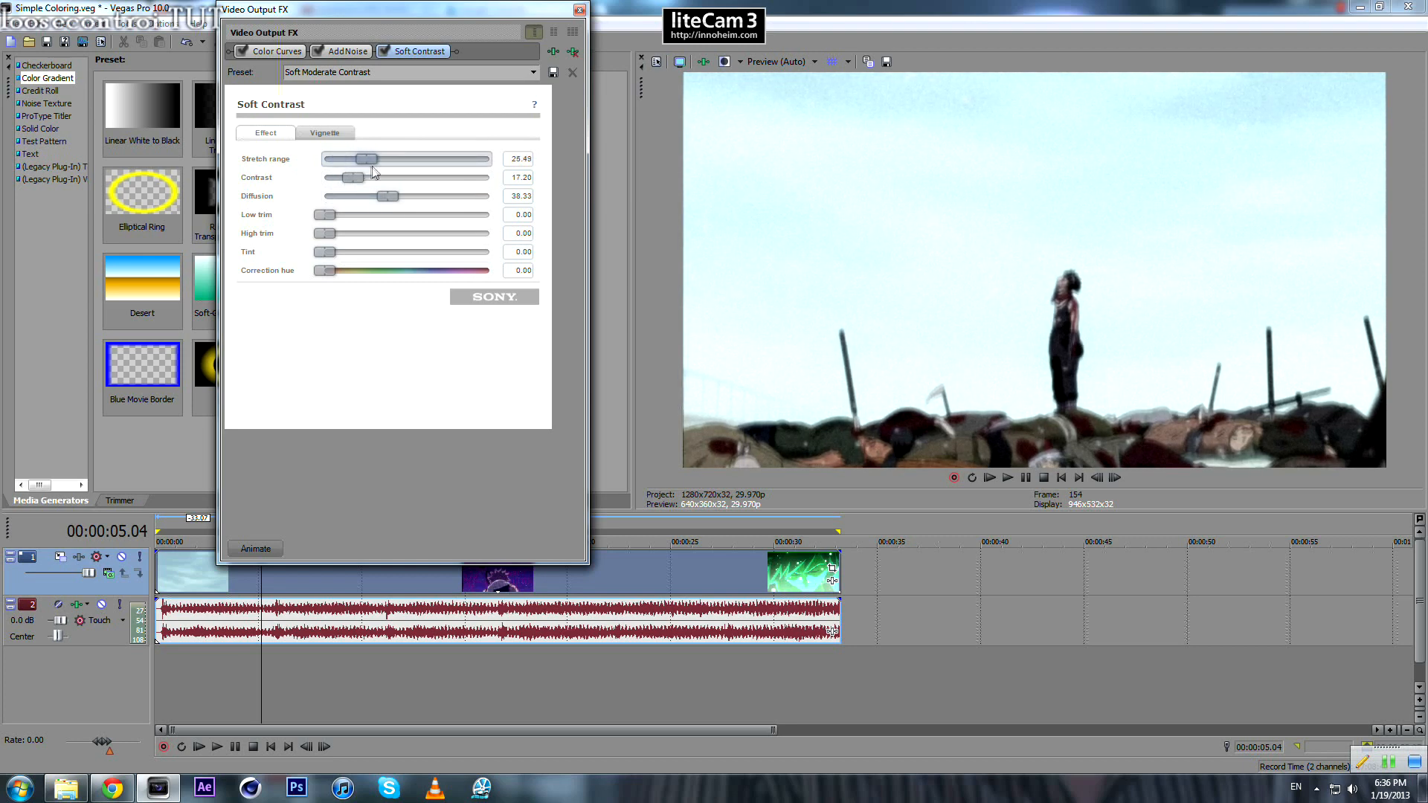
drag(364, 159, 349, 158)
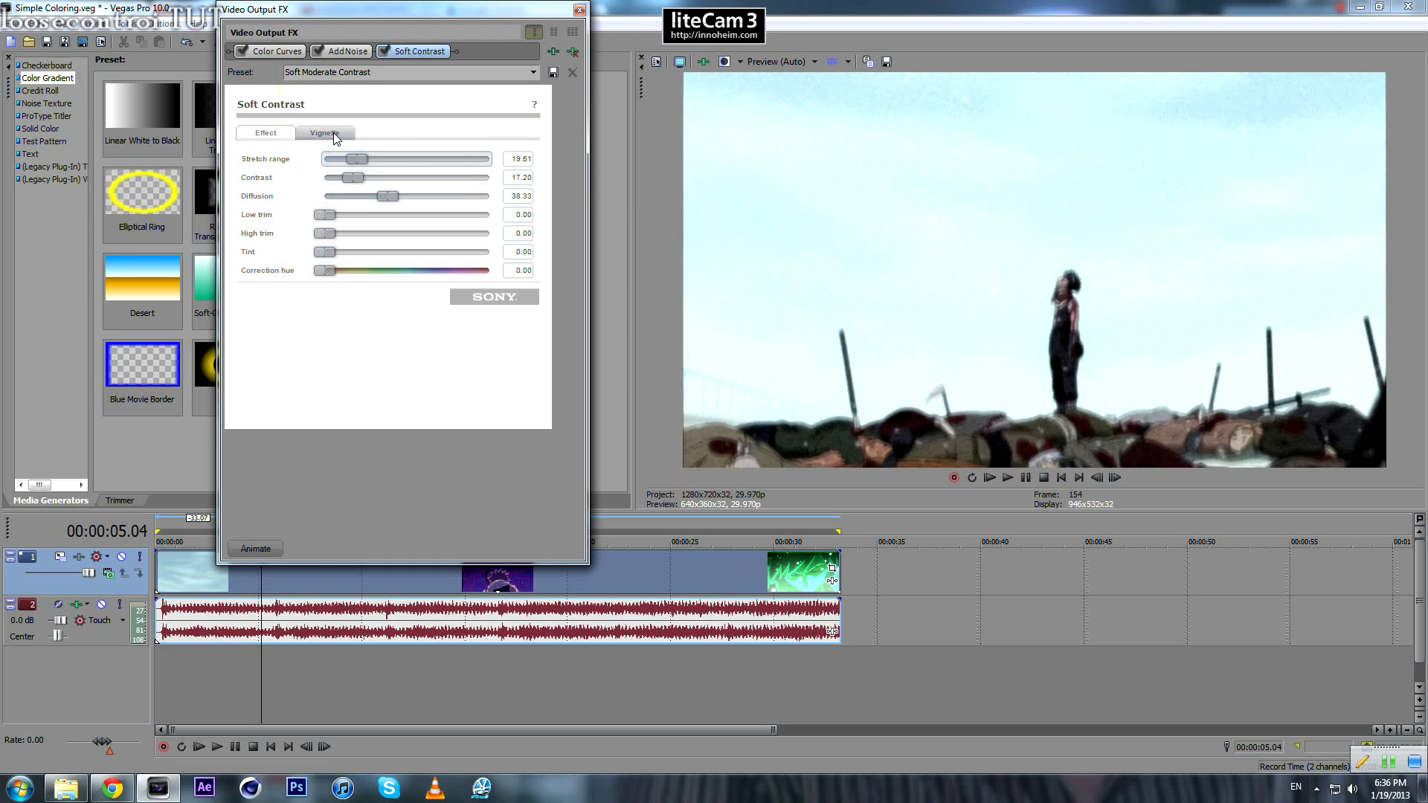
On the Vignette tab, set a black exterior, softness 70, and width and height 100.
click(324, 132)
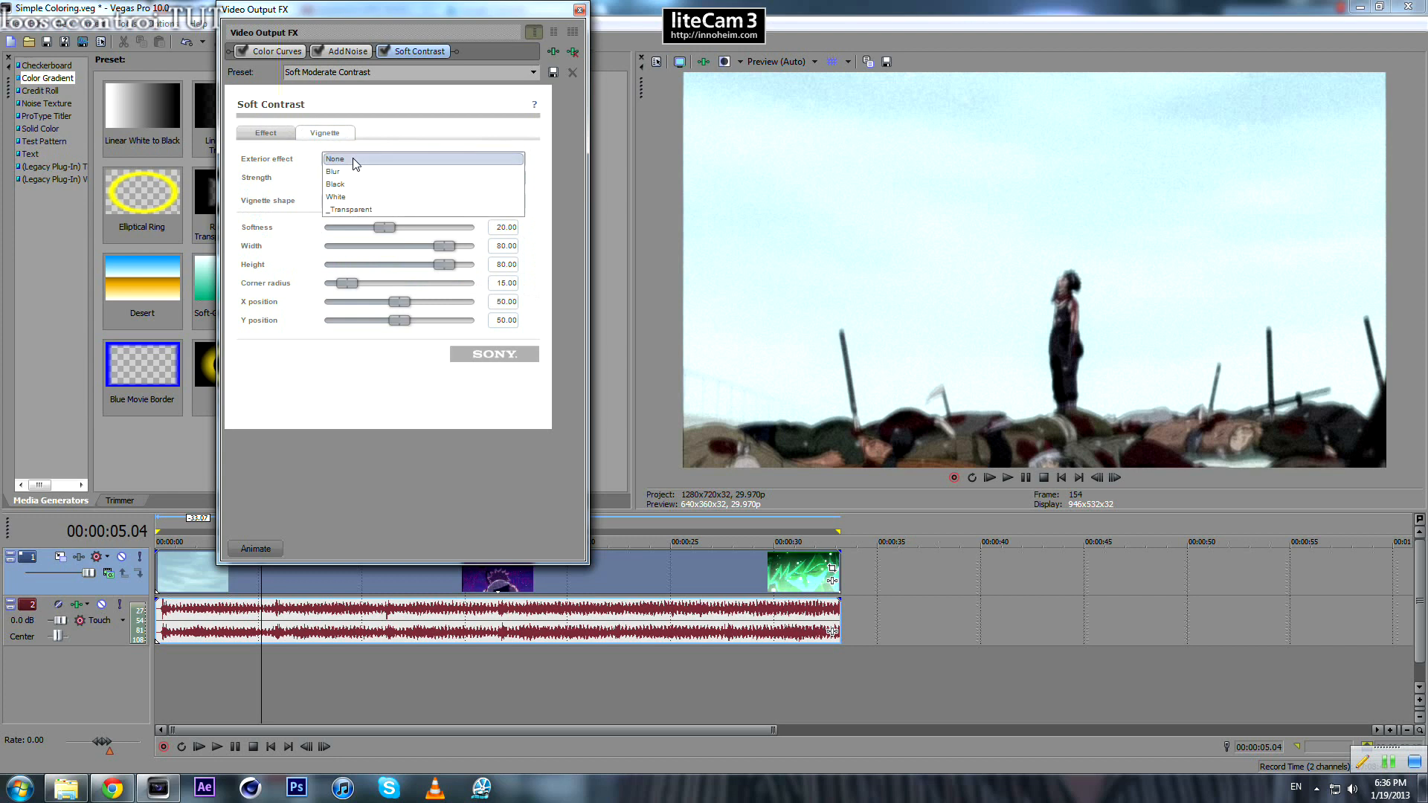
click(336, 183)
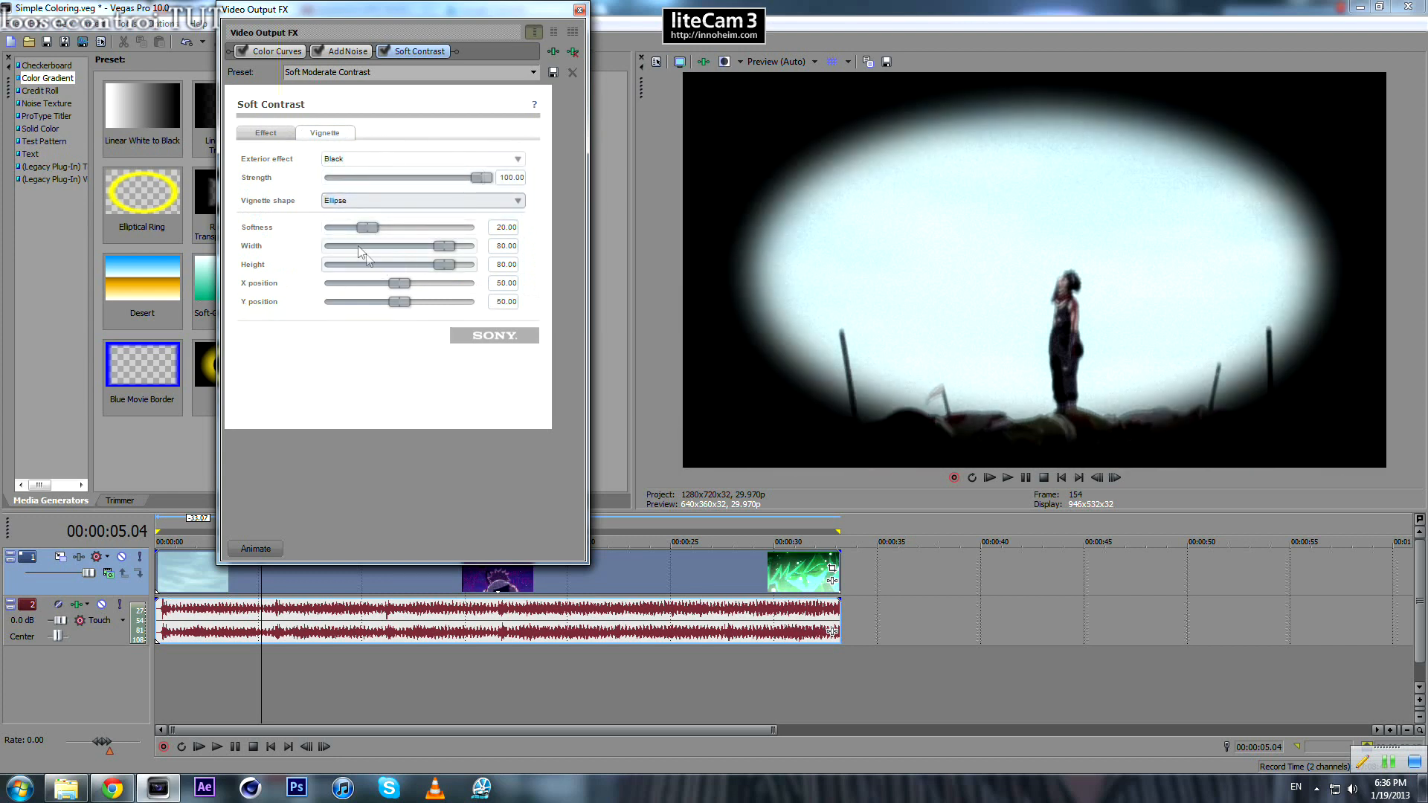
drag(364, 227, 481, 228)
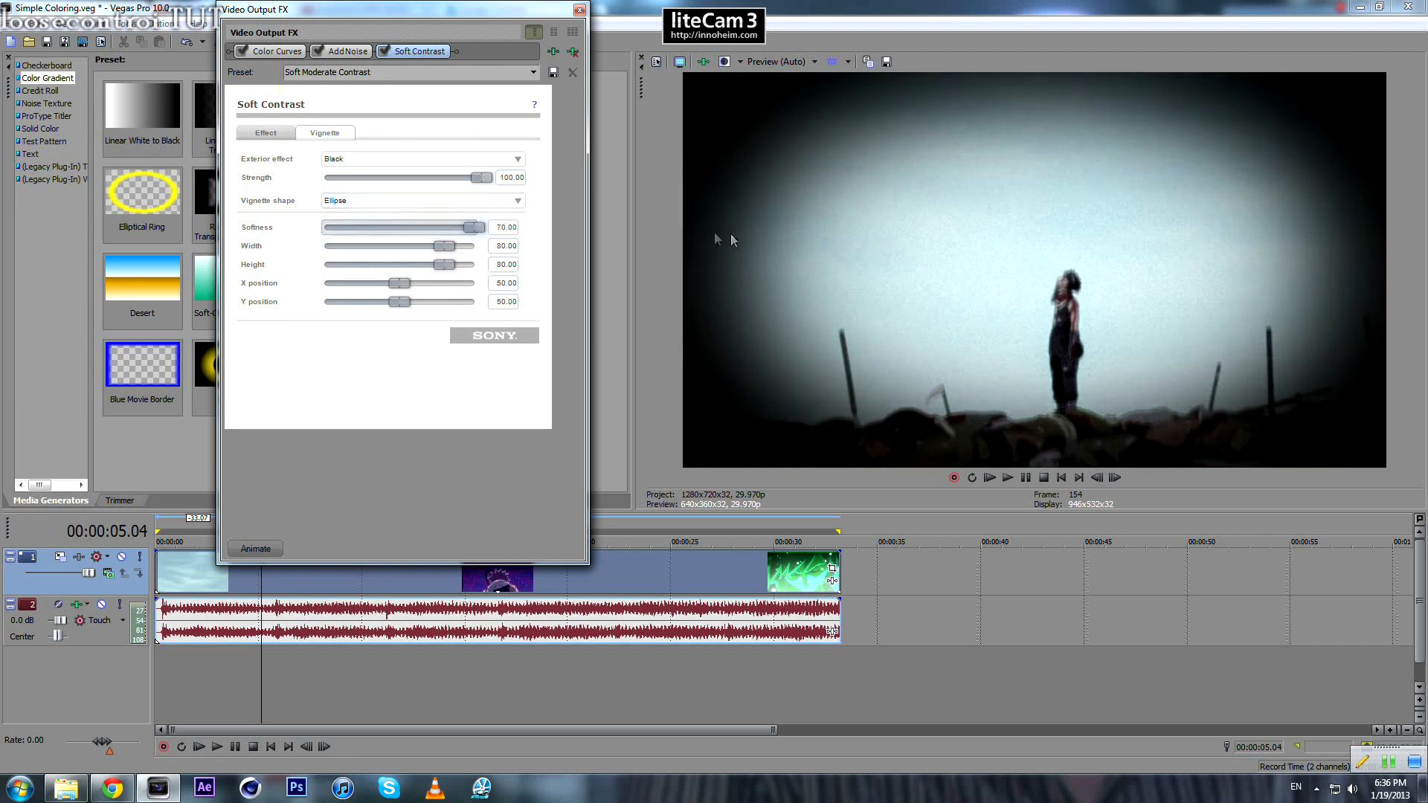
drag(443, 246, 478, 246)
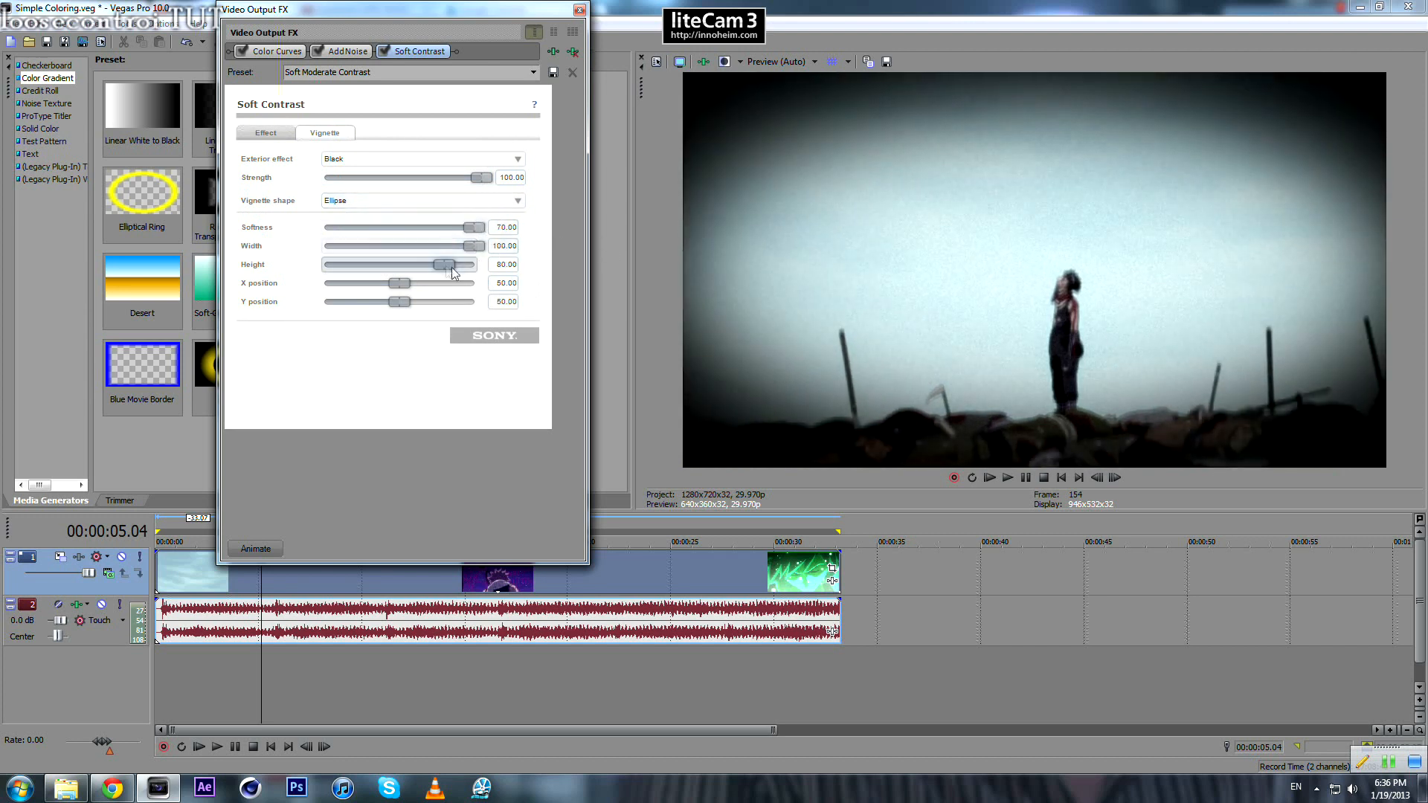
drag(450, 264, 479, 264)
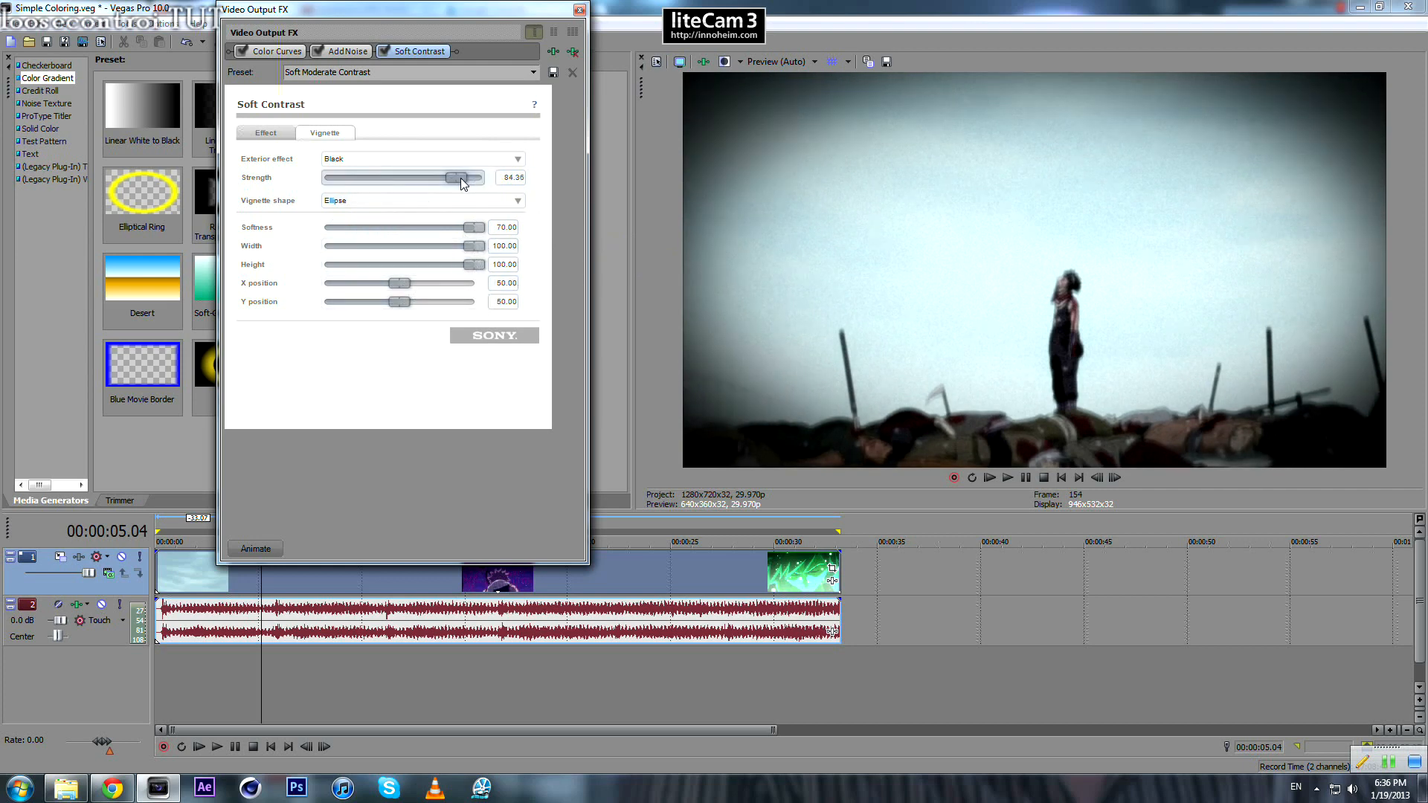
Settle vignette strength near 37.9, briefly trying a blurred exterior before returning to black.
drag(460, 178, 325, 178)
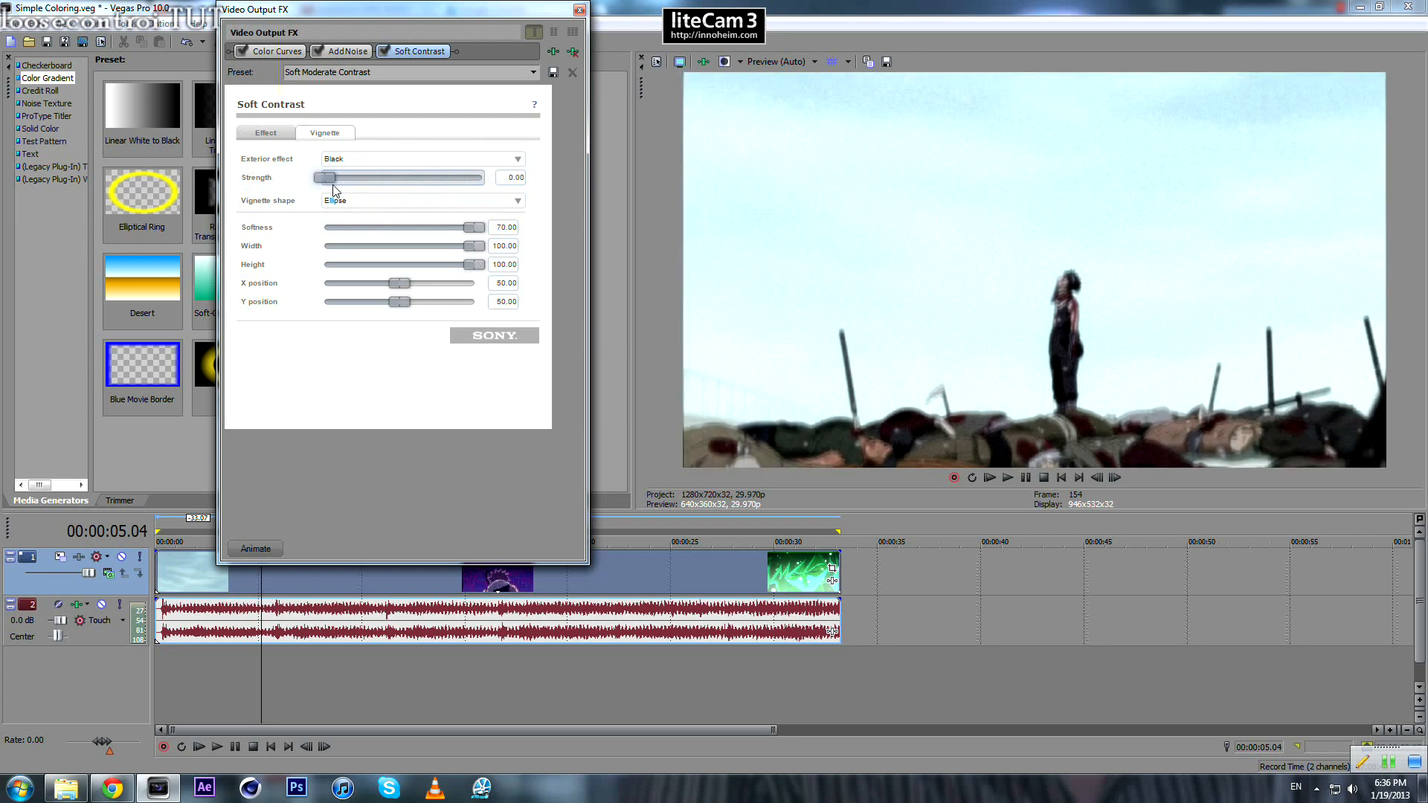
drag(326, 178, 478, 178)
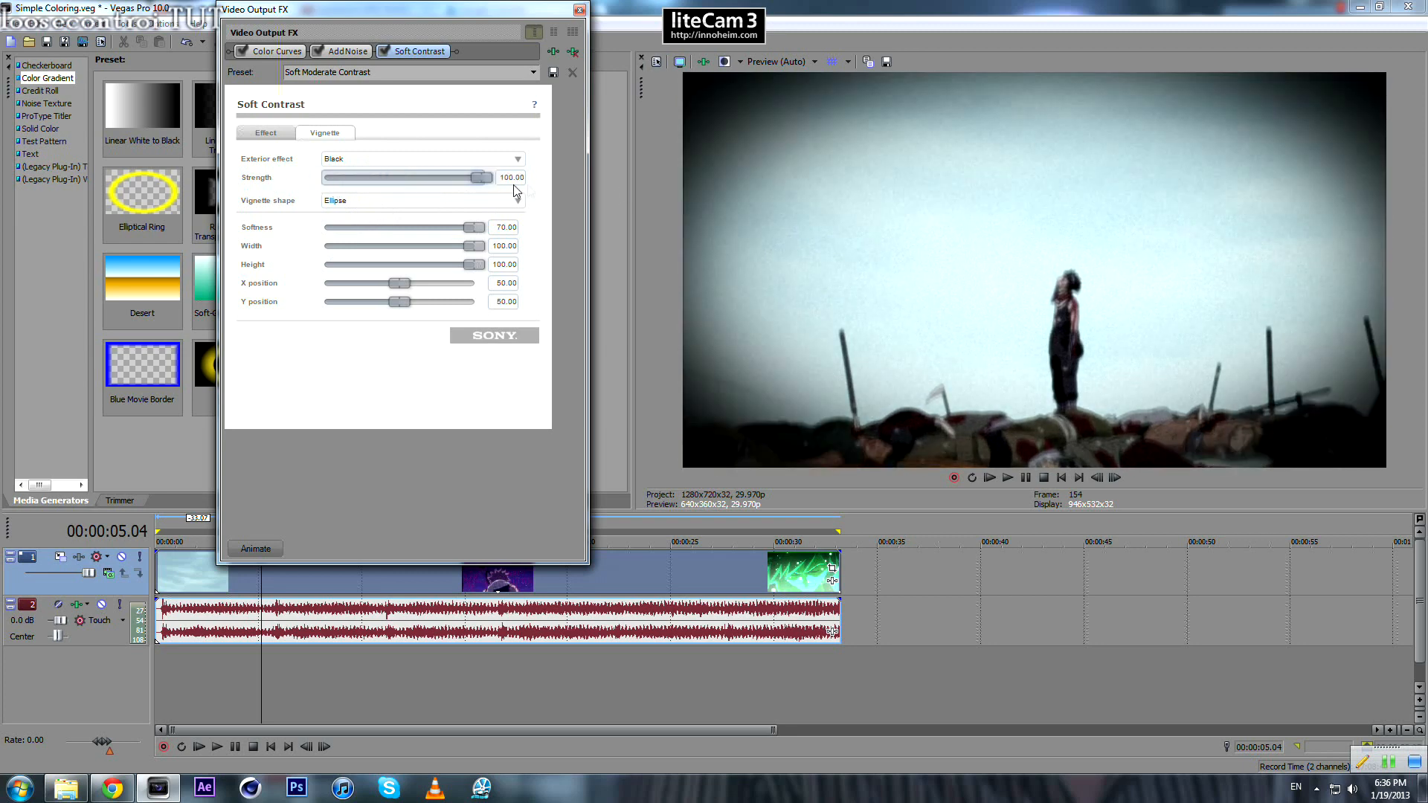
drag(471, 178, 364, 177)
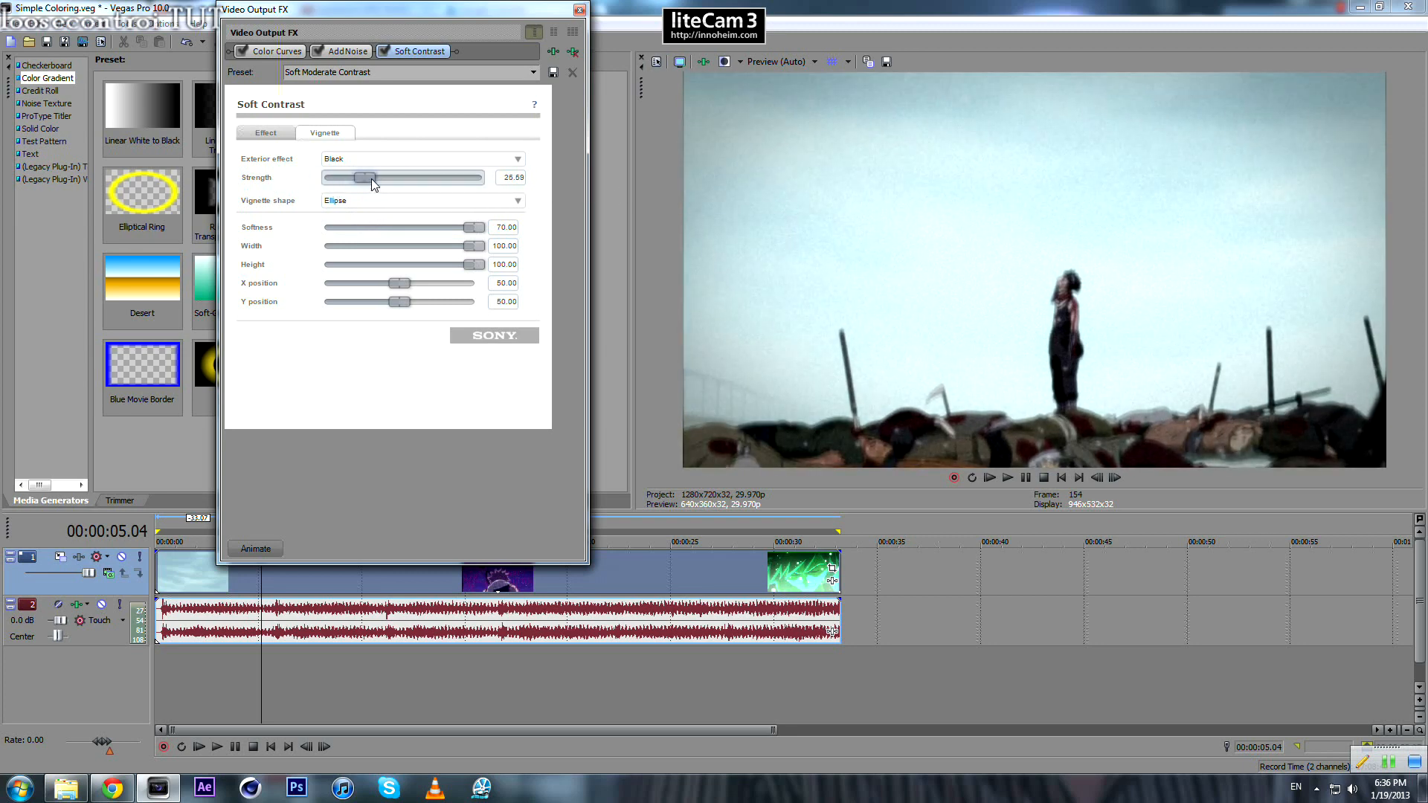
drag(369, 178, 392, 178)
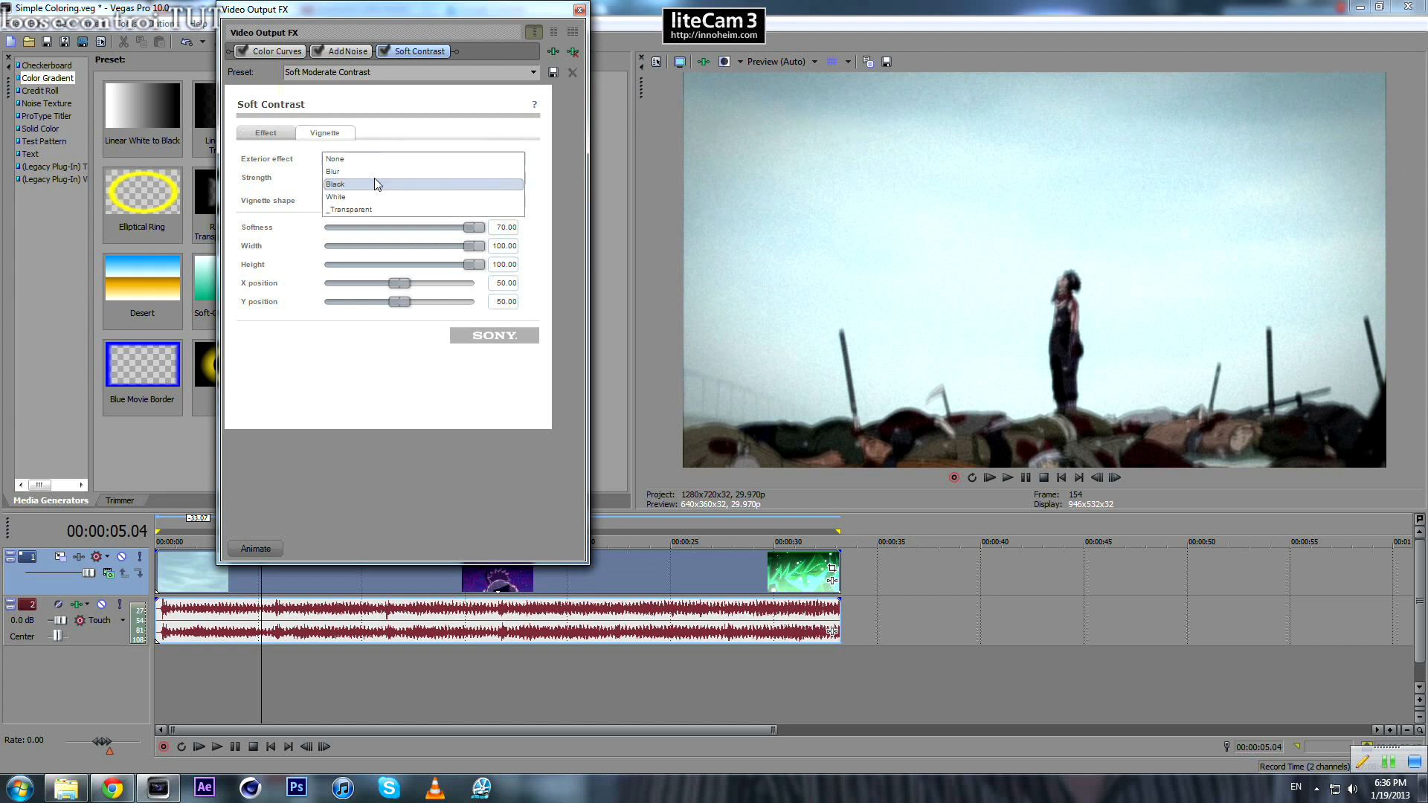
click(334, 159)
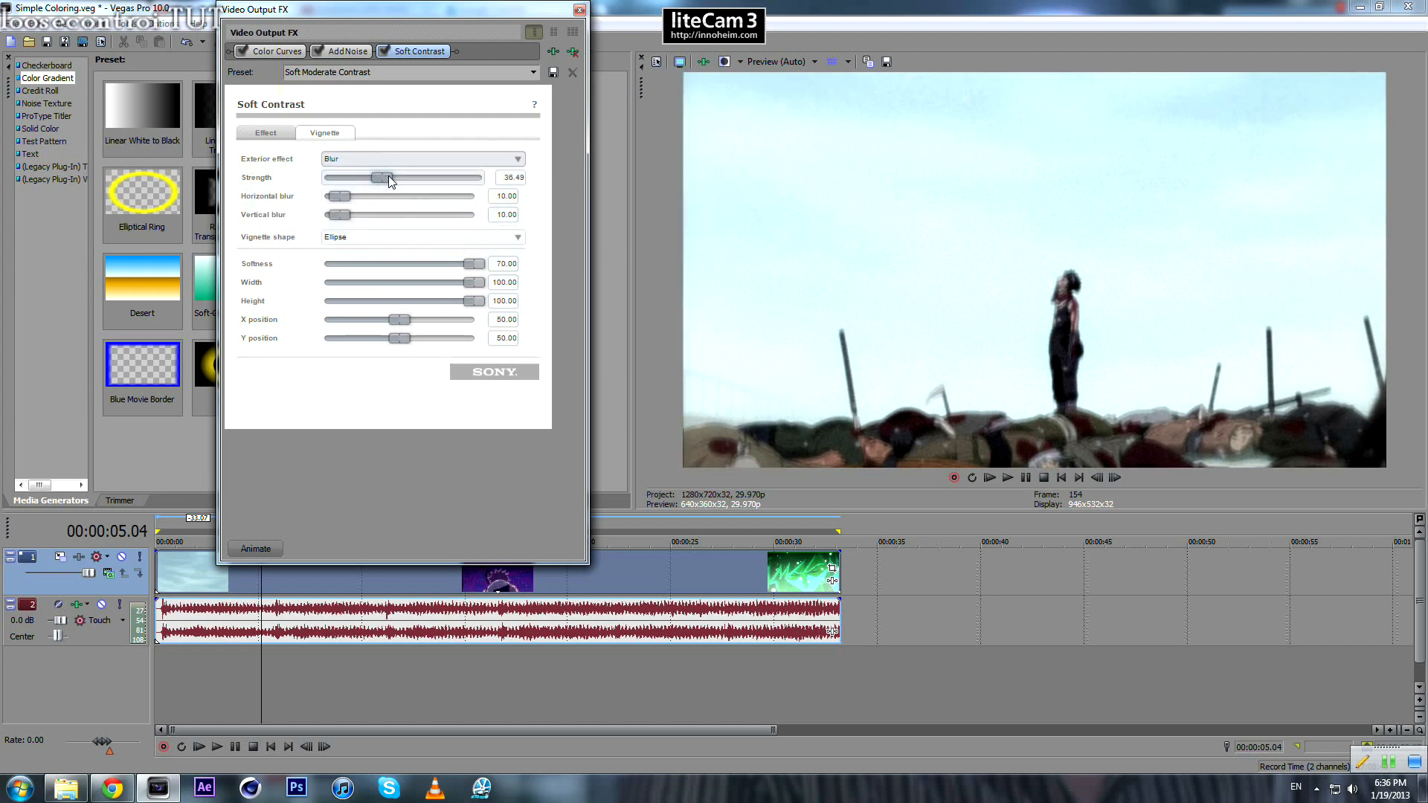
drag(389, 178, 365, 178)
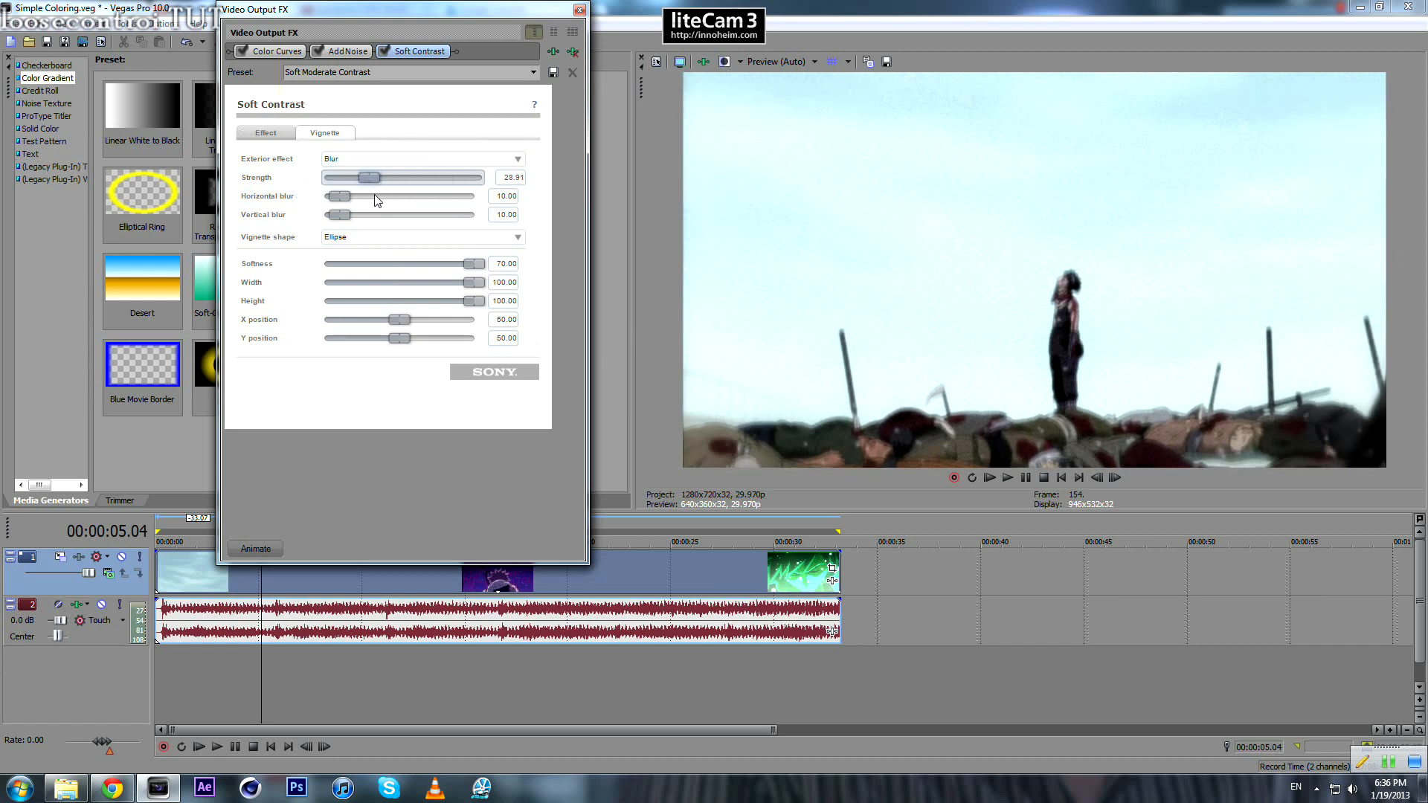
click(517, 158)
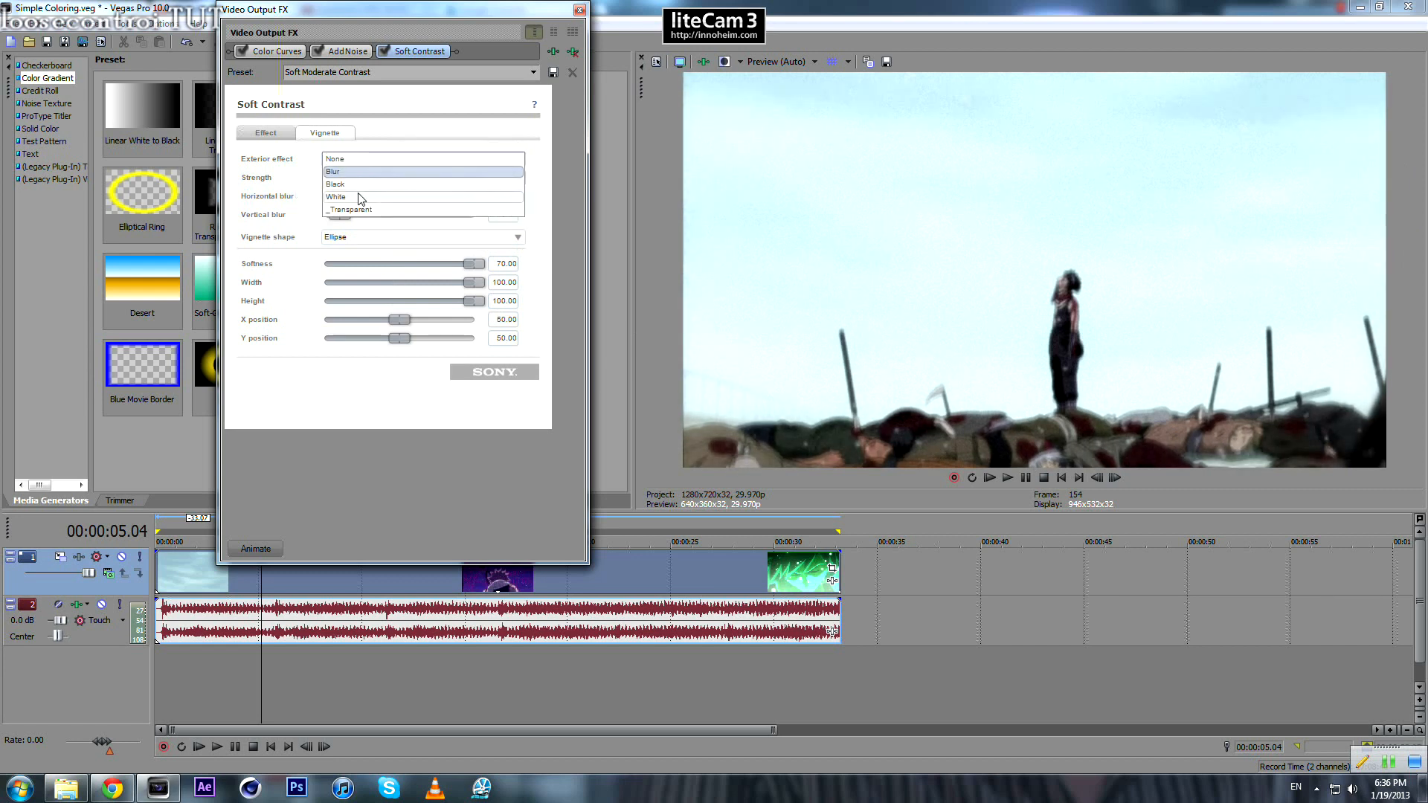
click(333, 183)
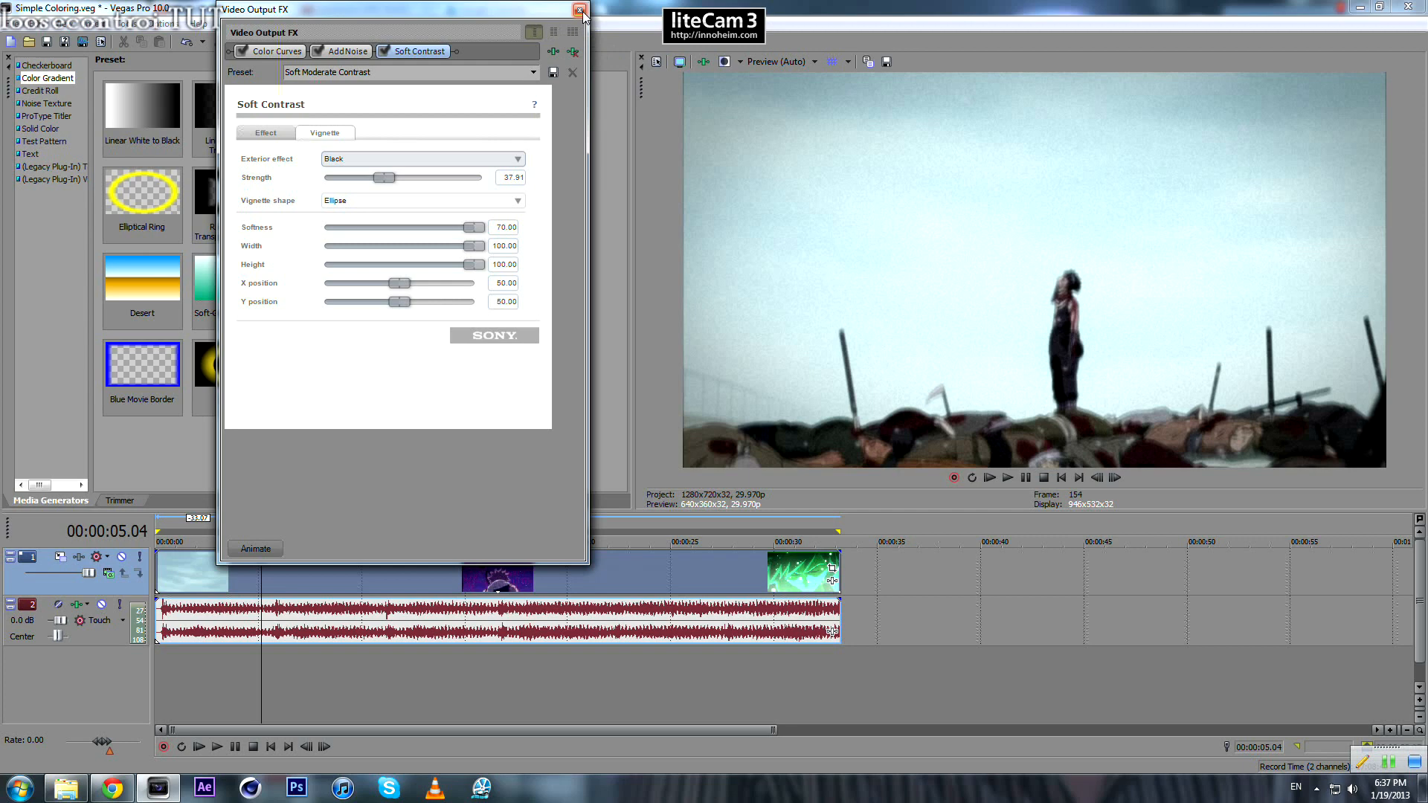
Close the Video Output FX window and jump to a later scene to check the grade.
click(580, 9)
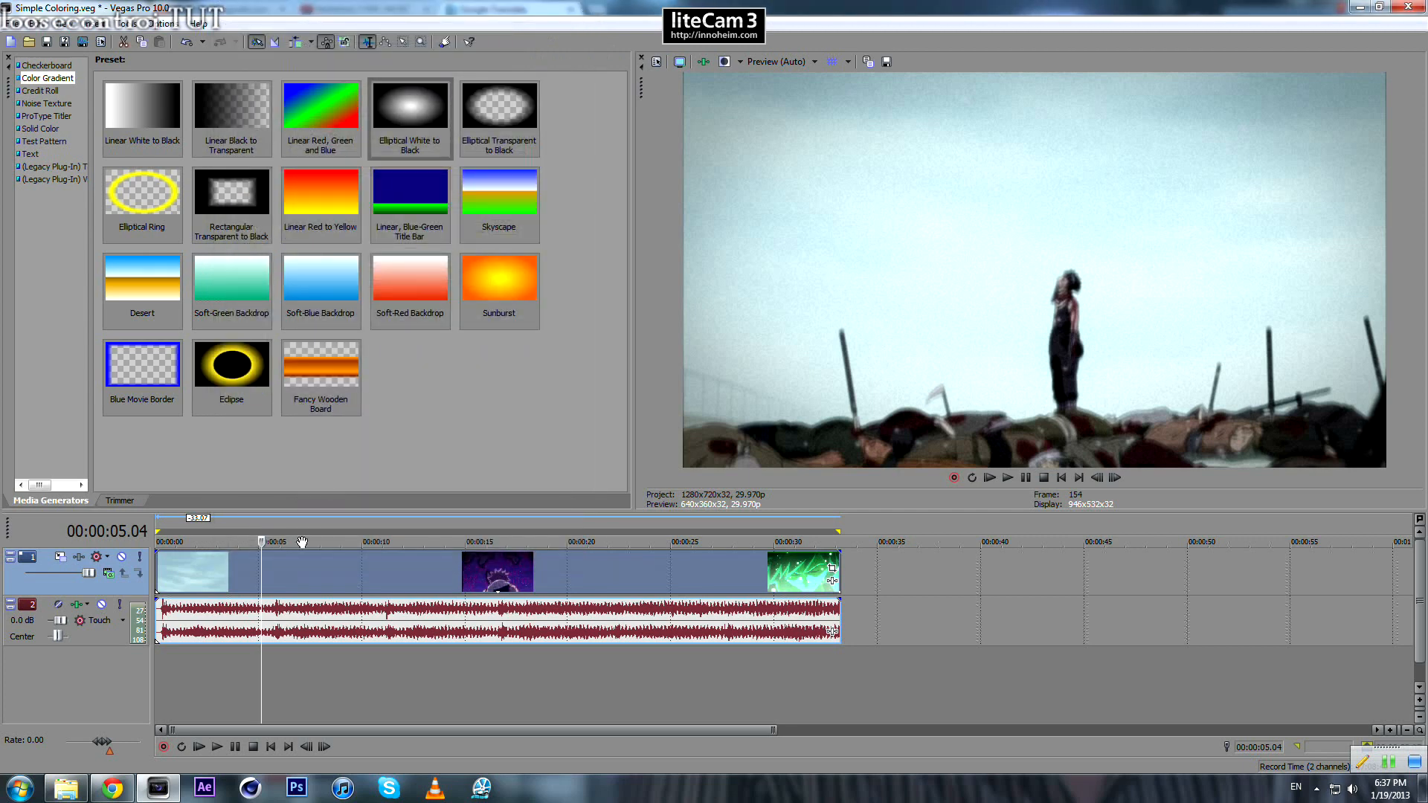
mouse_move(338, 584)
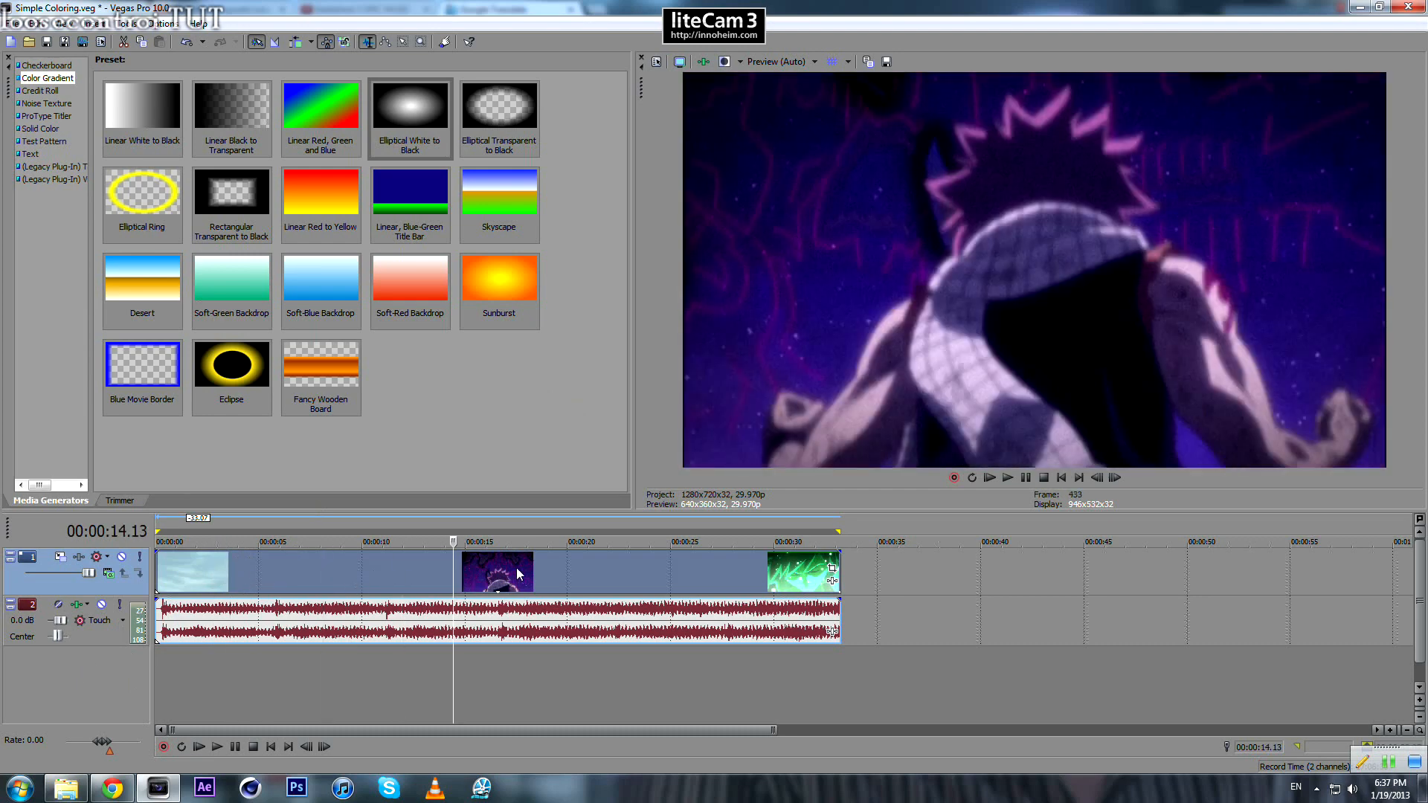
click(551, 542)
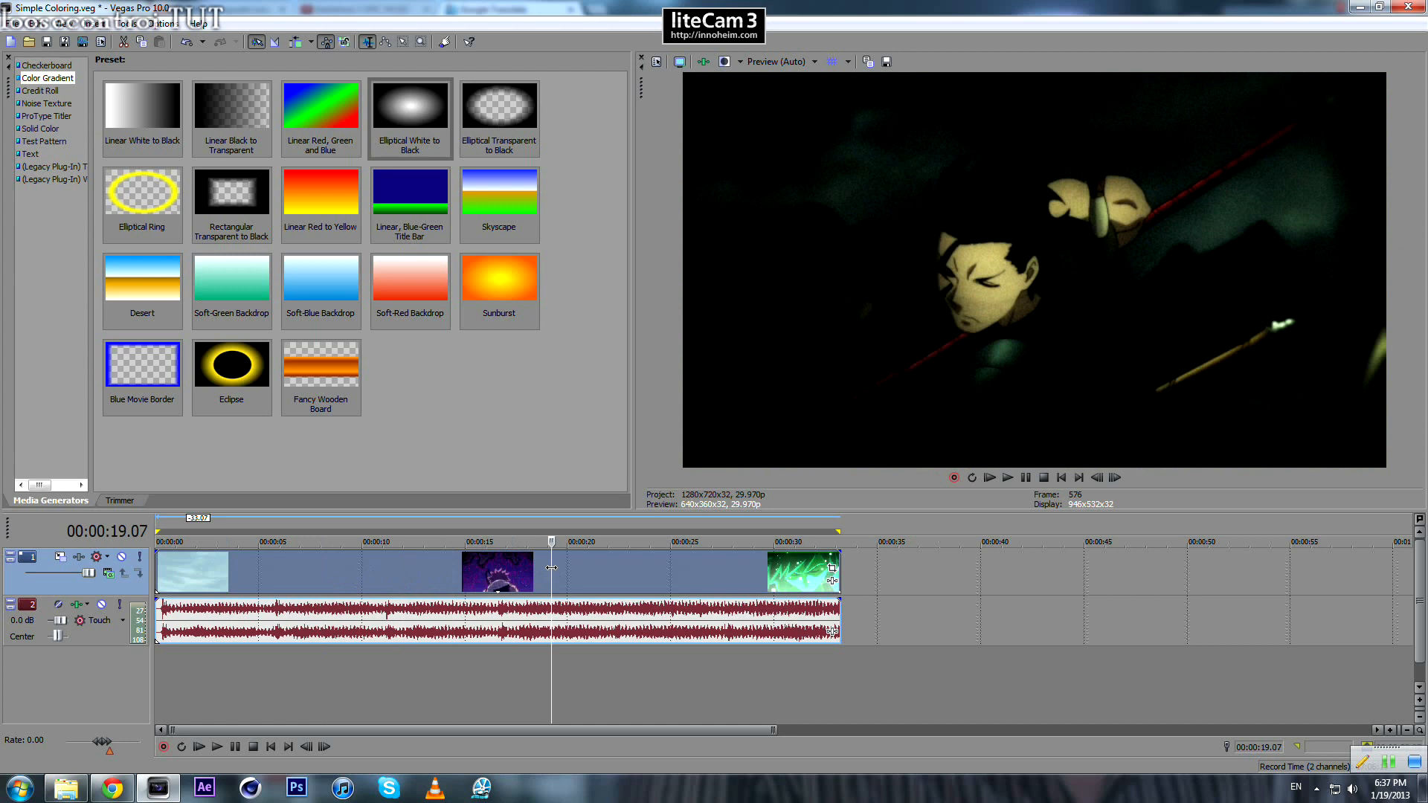
mouse_move(705, 325)
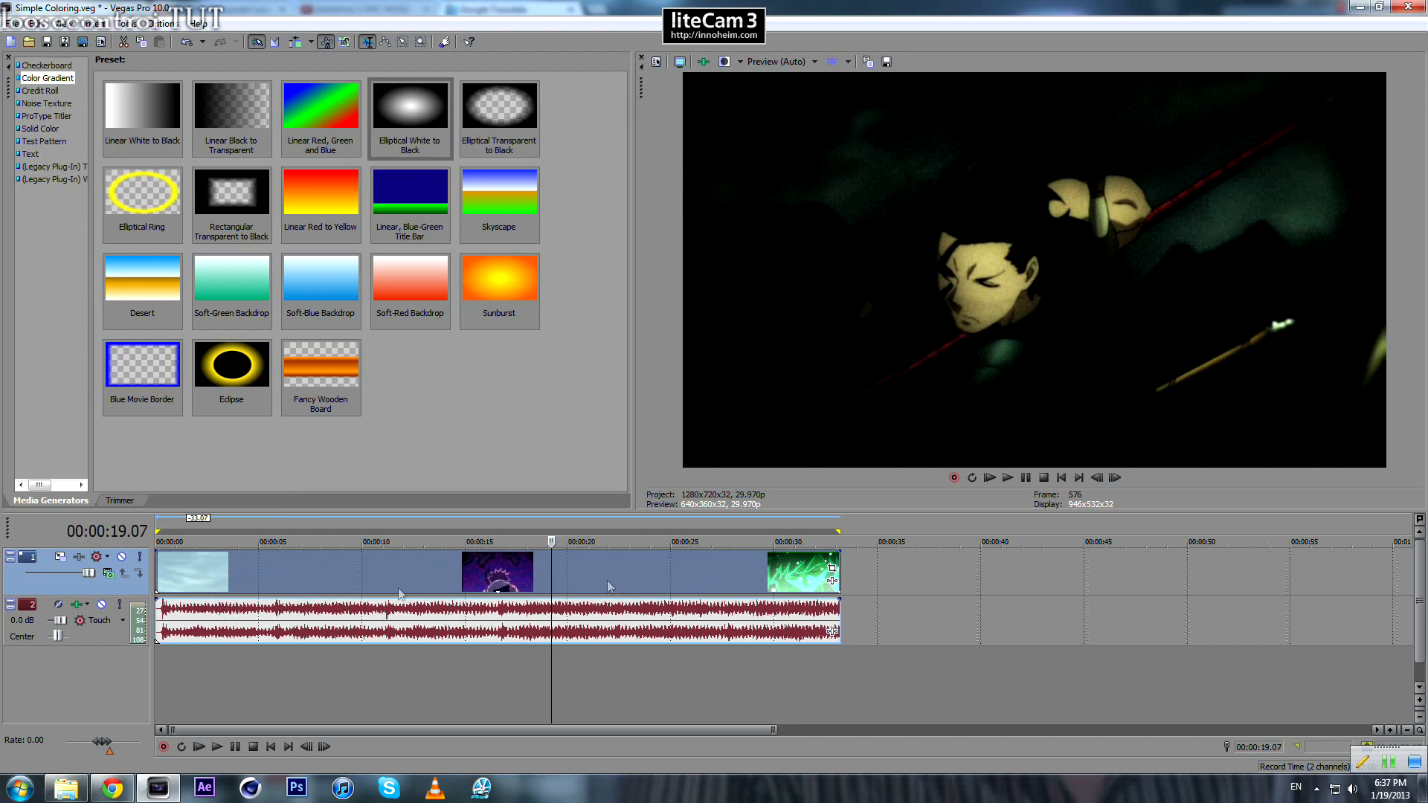
mouse_move(358, 567)
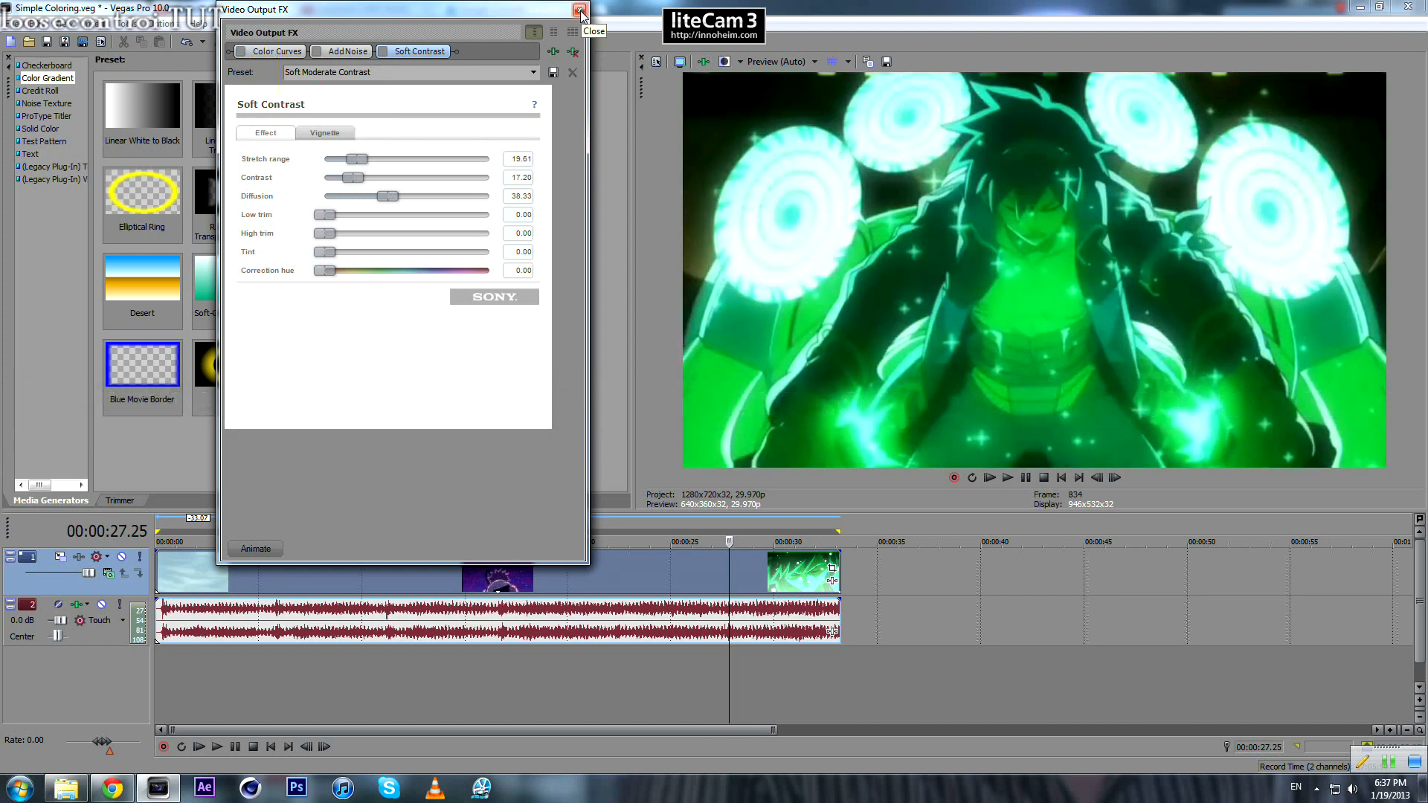
Reopen the output effects chain and toggle Color Curves off to compare the clip.
click(579, 9)
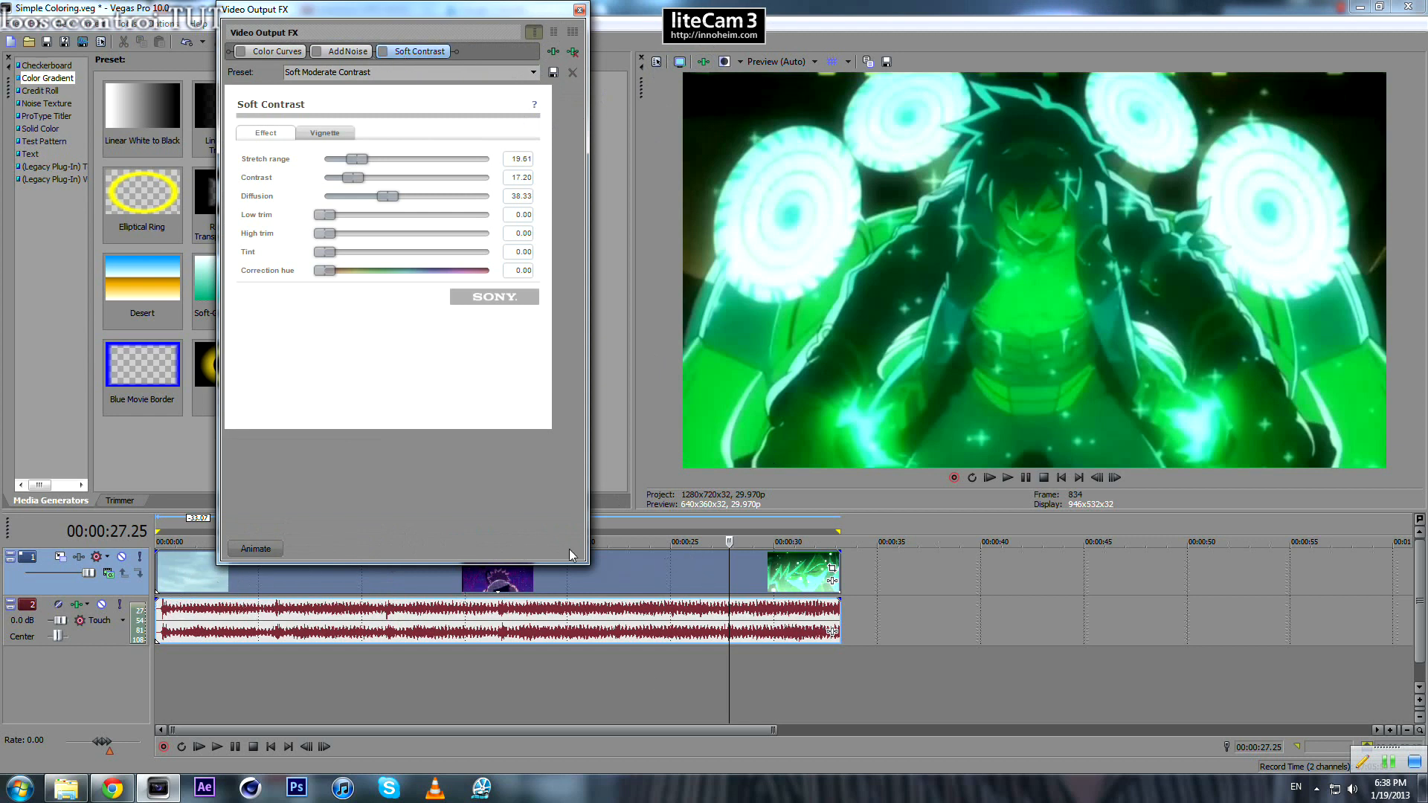
mouse_move(682, 571)
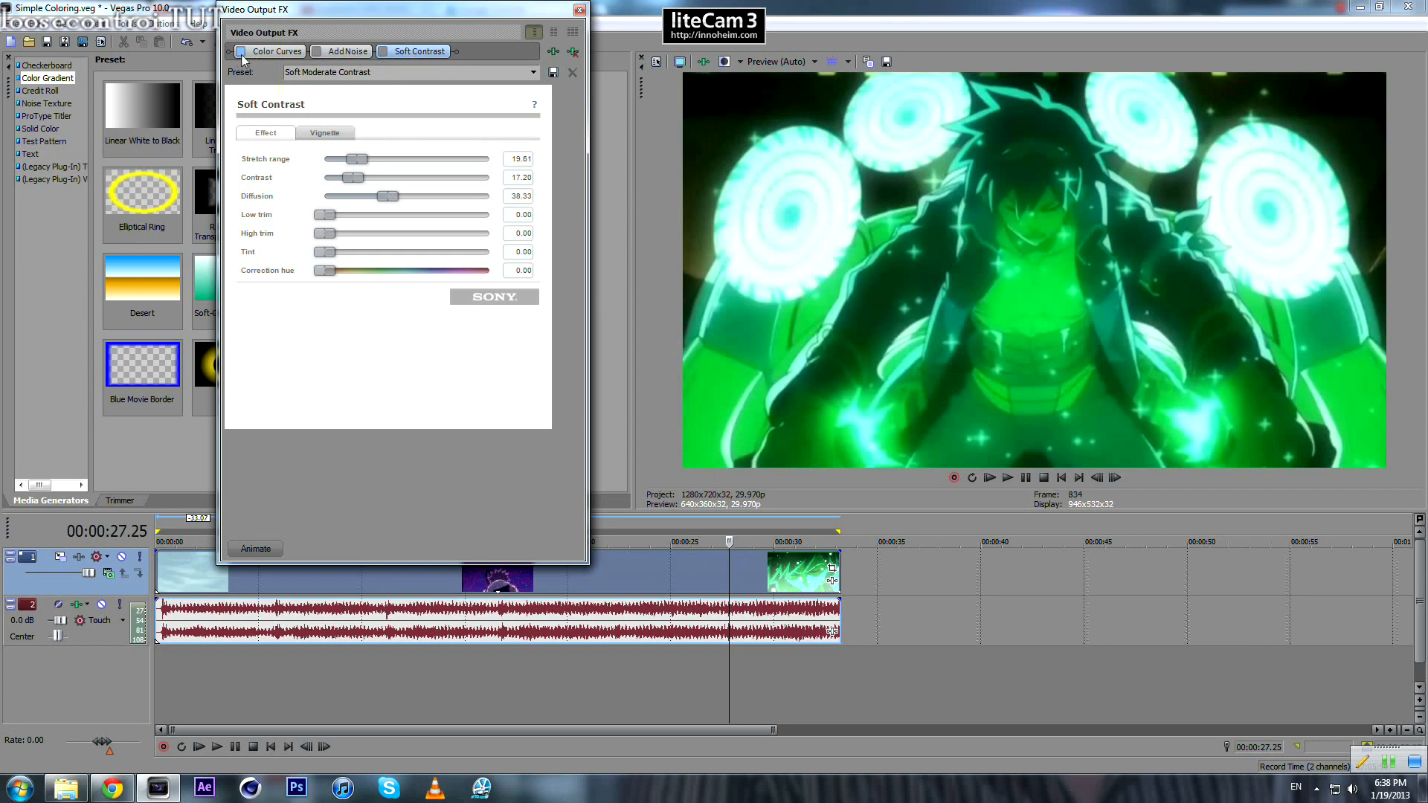
click(580, 9)
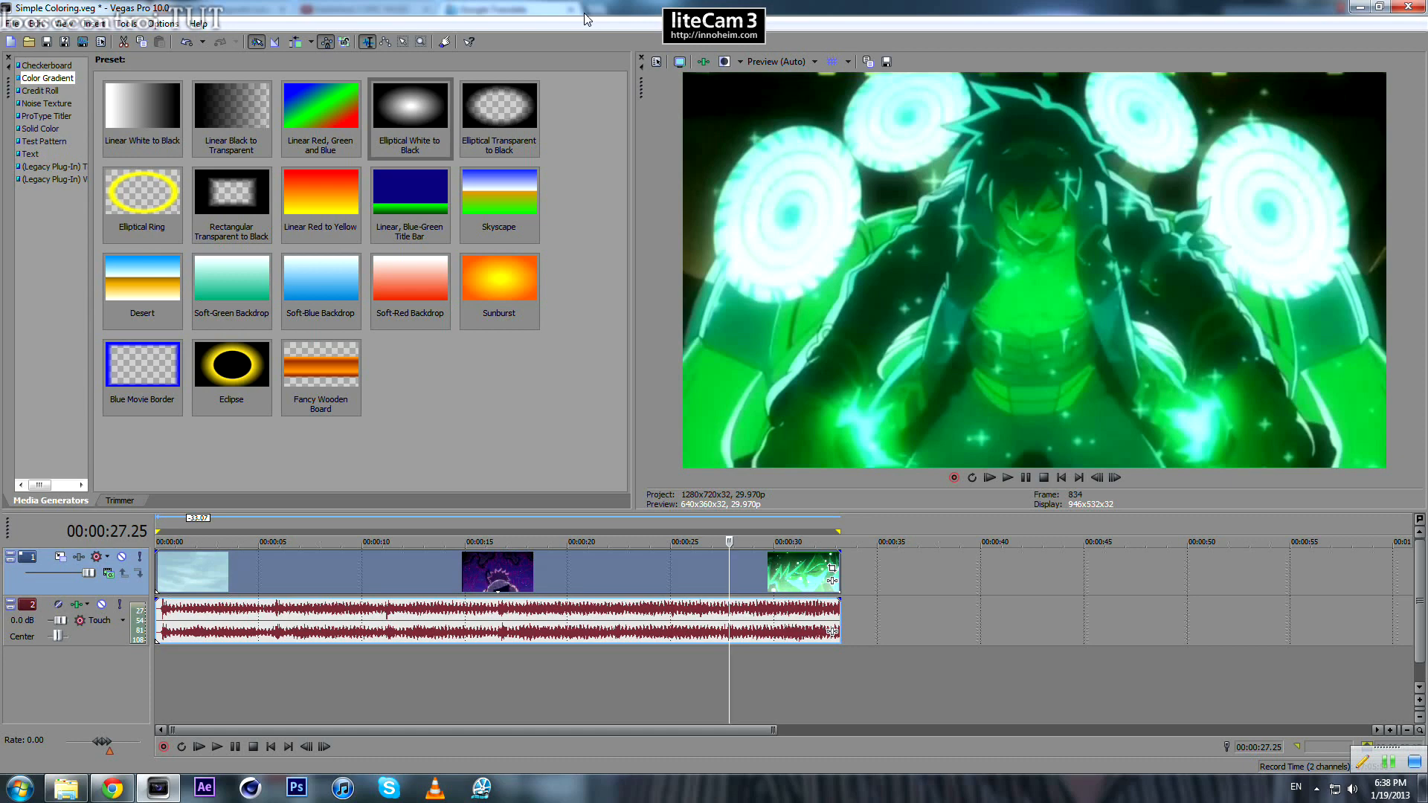
Switch the docked area from Media Generators to the Trimmer.
click(119, 499)
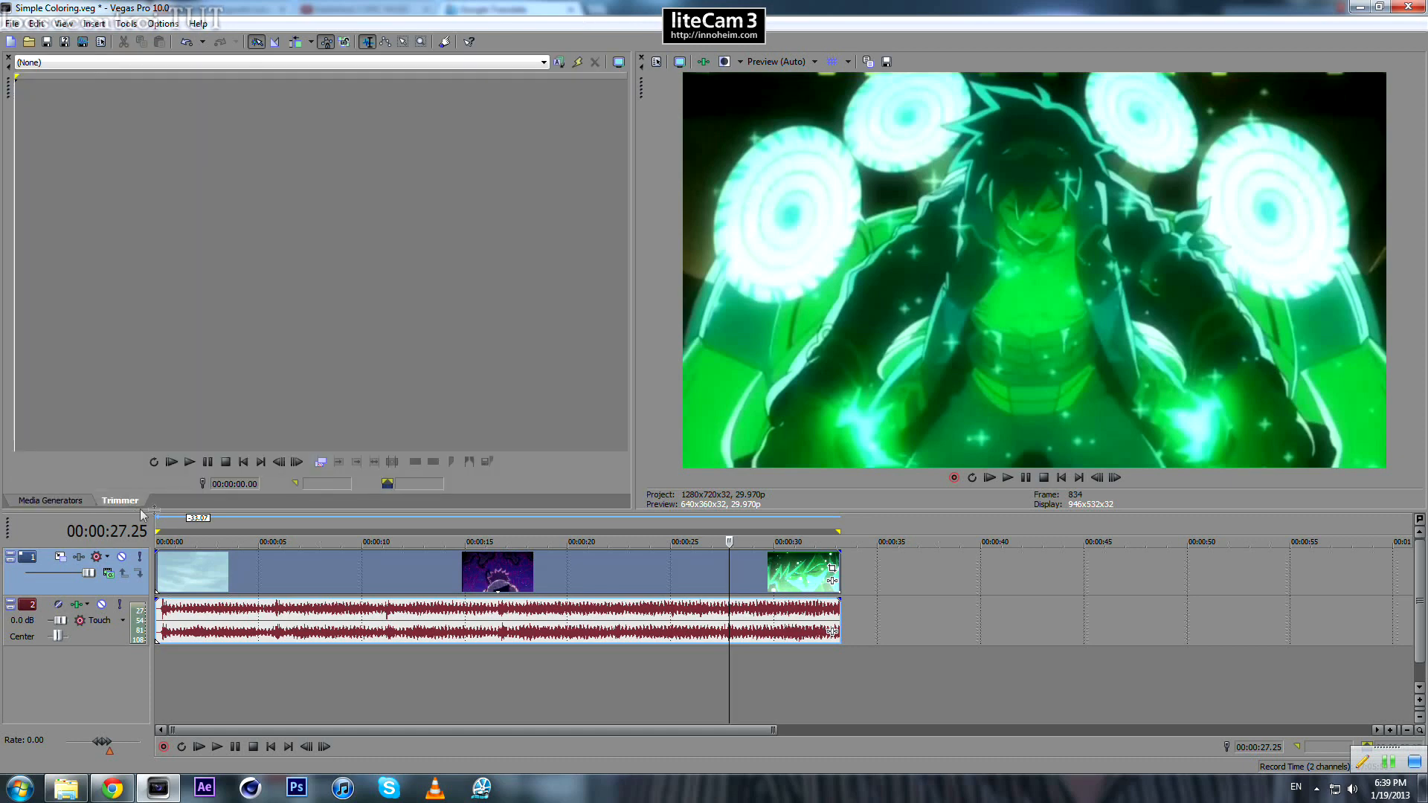